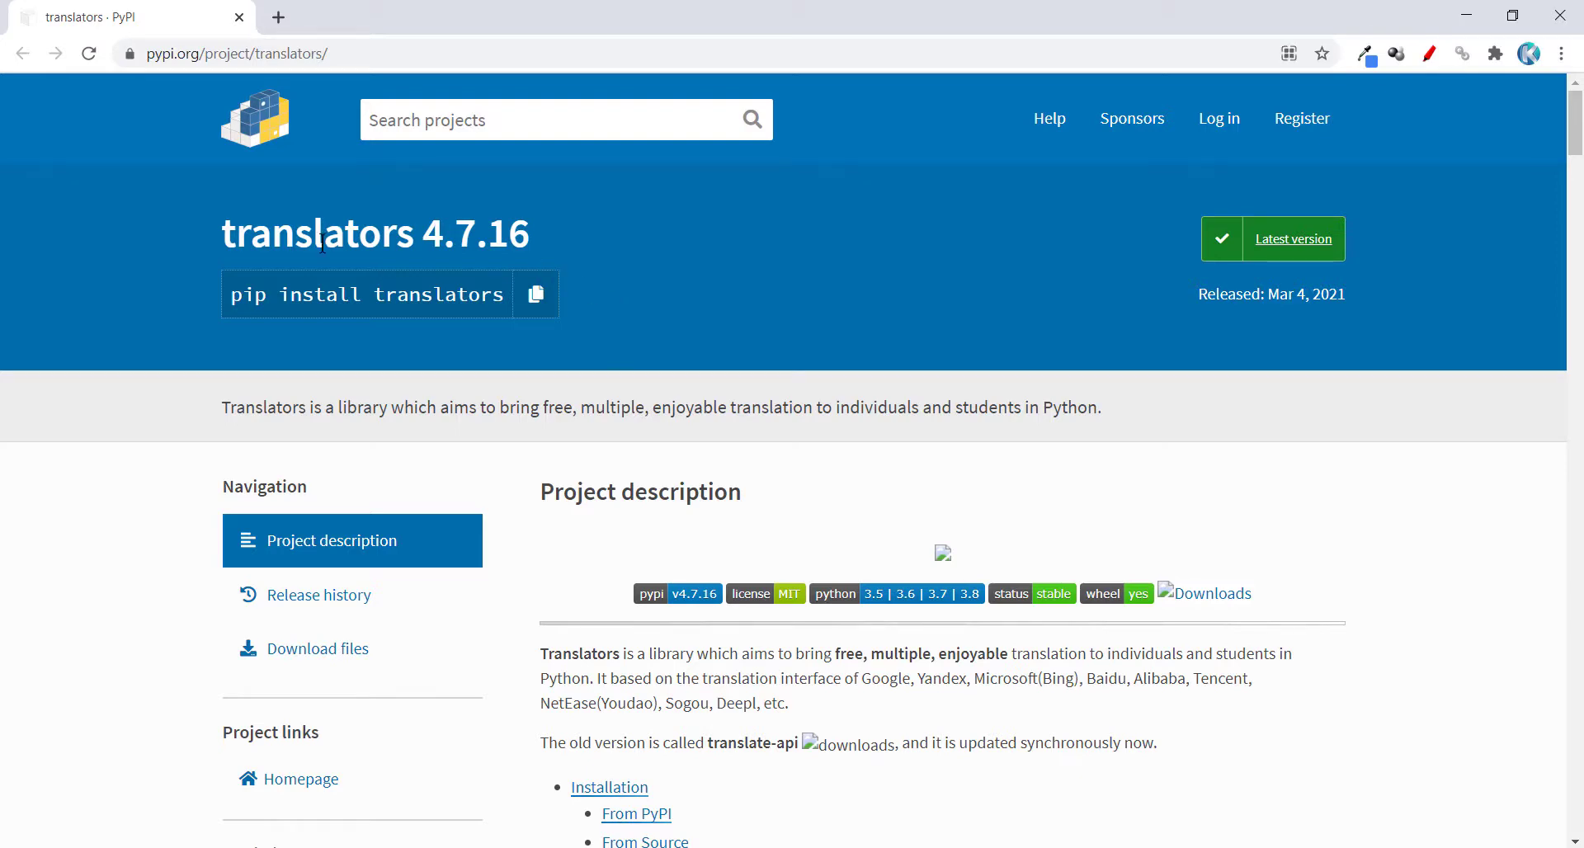
# Step: Select the package name 'translators' in the PyPI page title
pyautogui.doubleClick(320, 232)
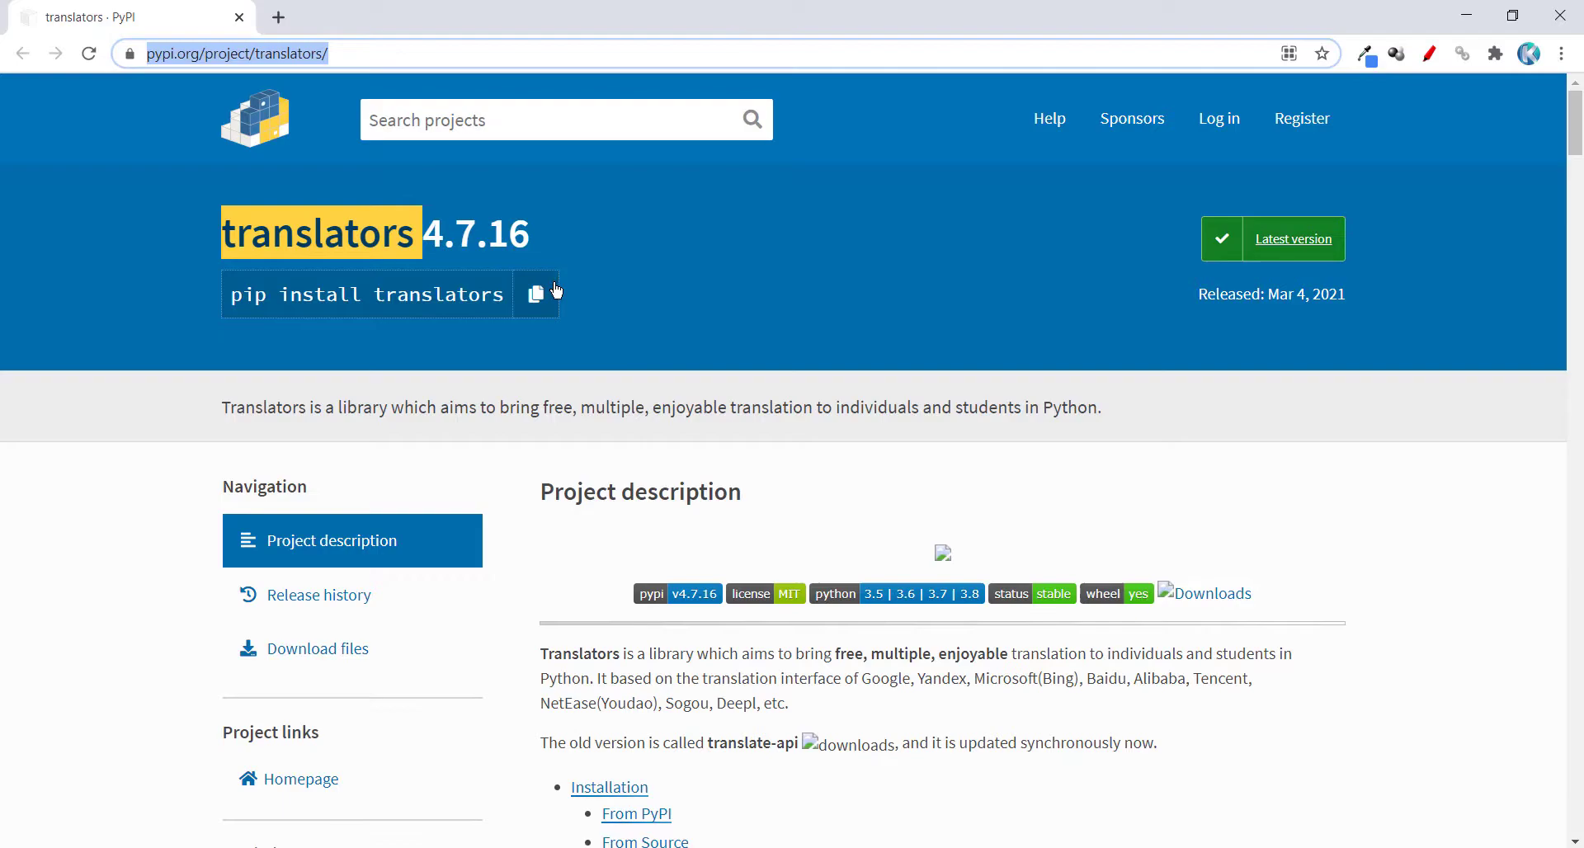
pyautogui.moveTo(537, 293)
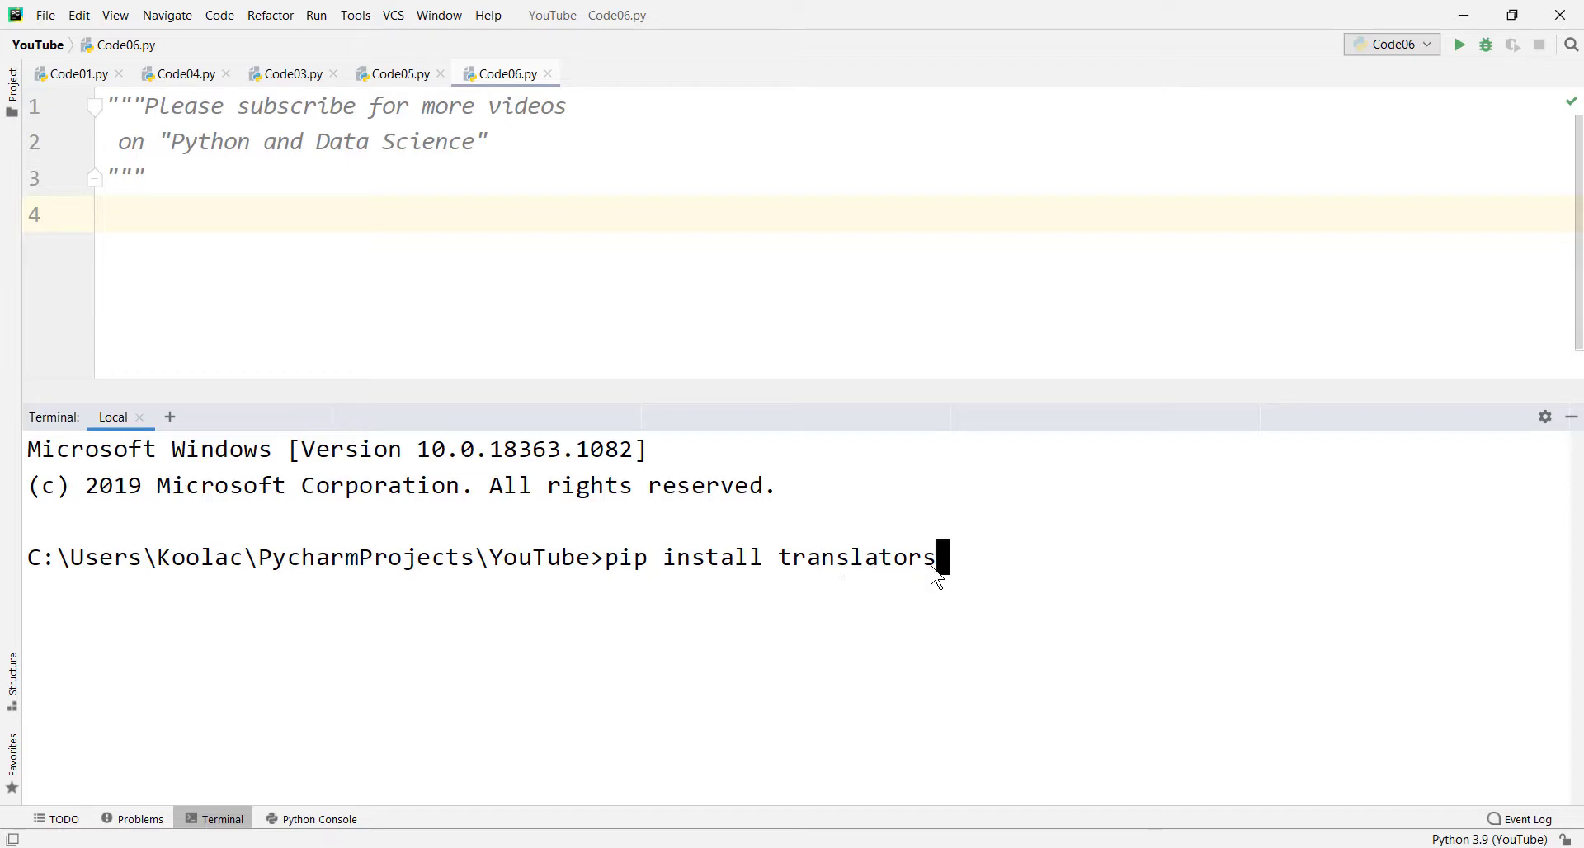
pyautogui.moveTo(768, 577)
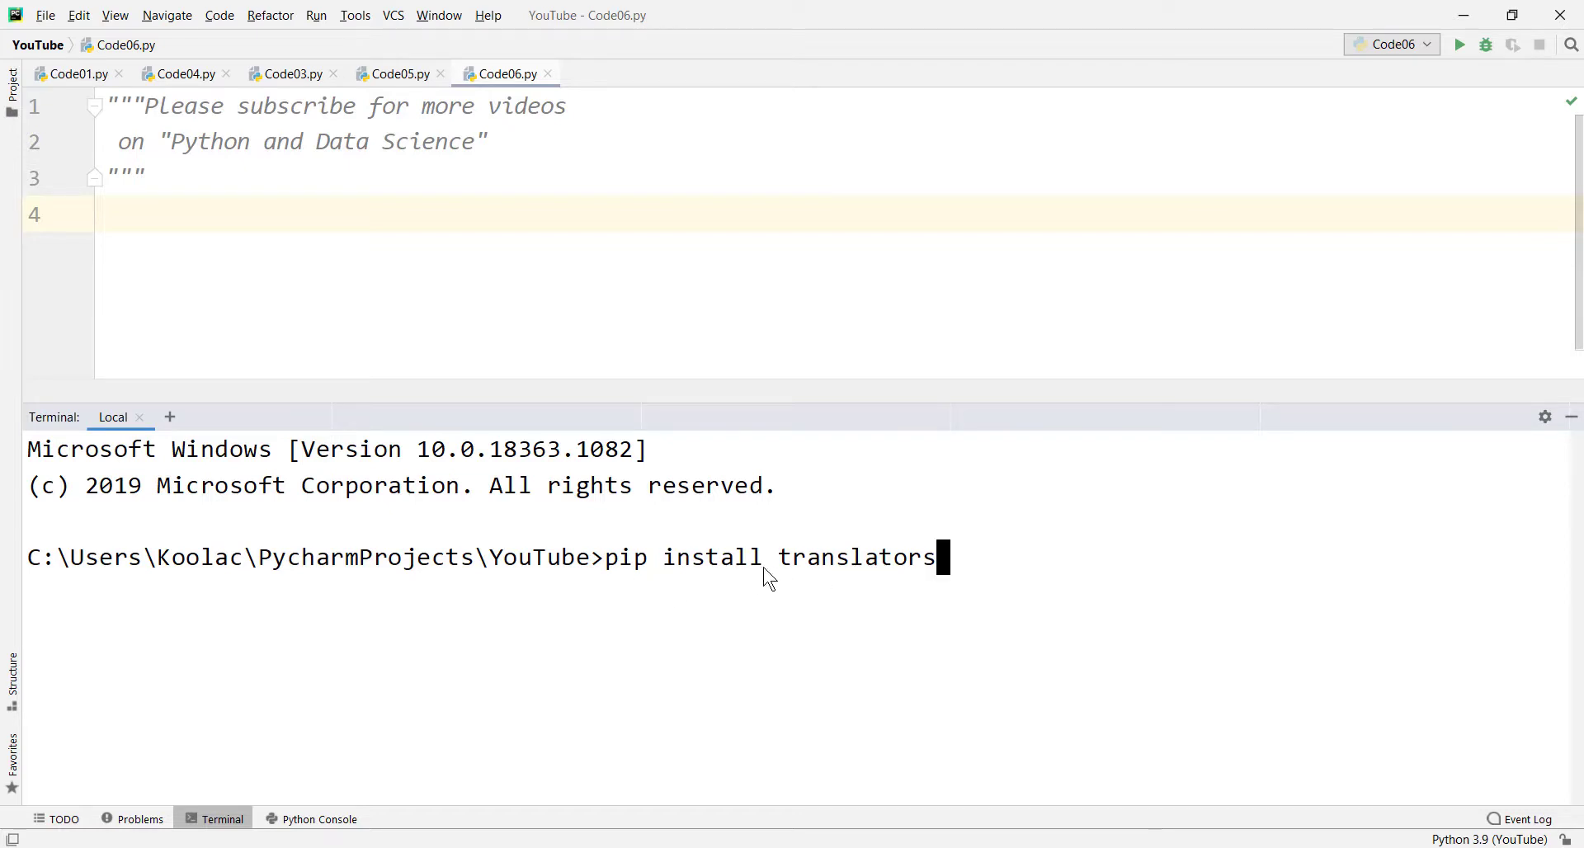
pyautogui.moveTo(918, 611)
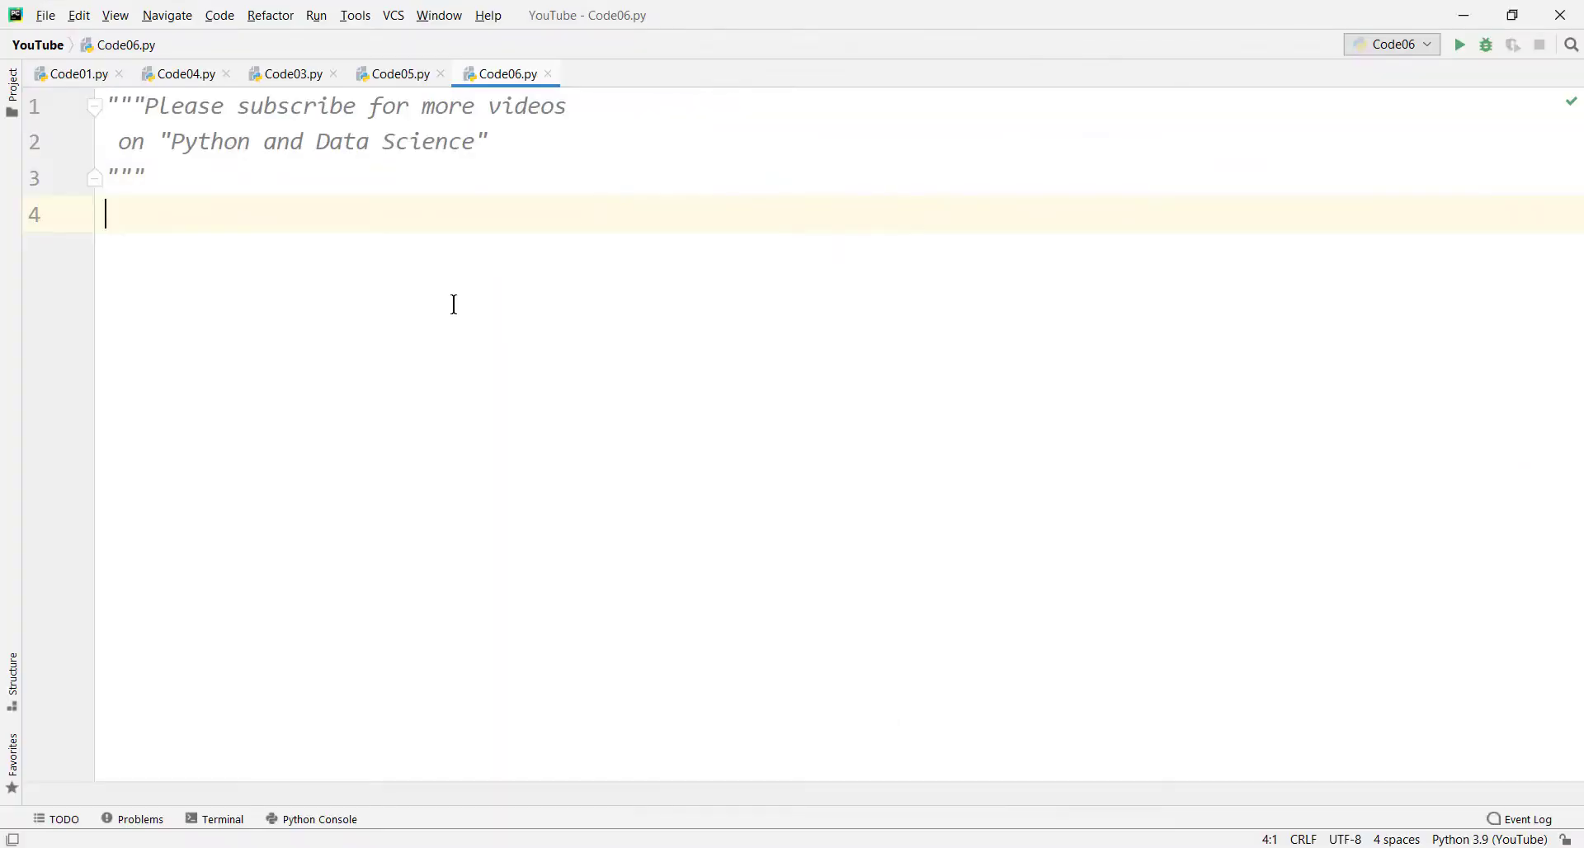
# Step: Write 'import translators' and assign the Farsi sentence to text with a '# Persian/Farsi' comment
pyautogui.write('import')
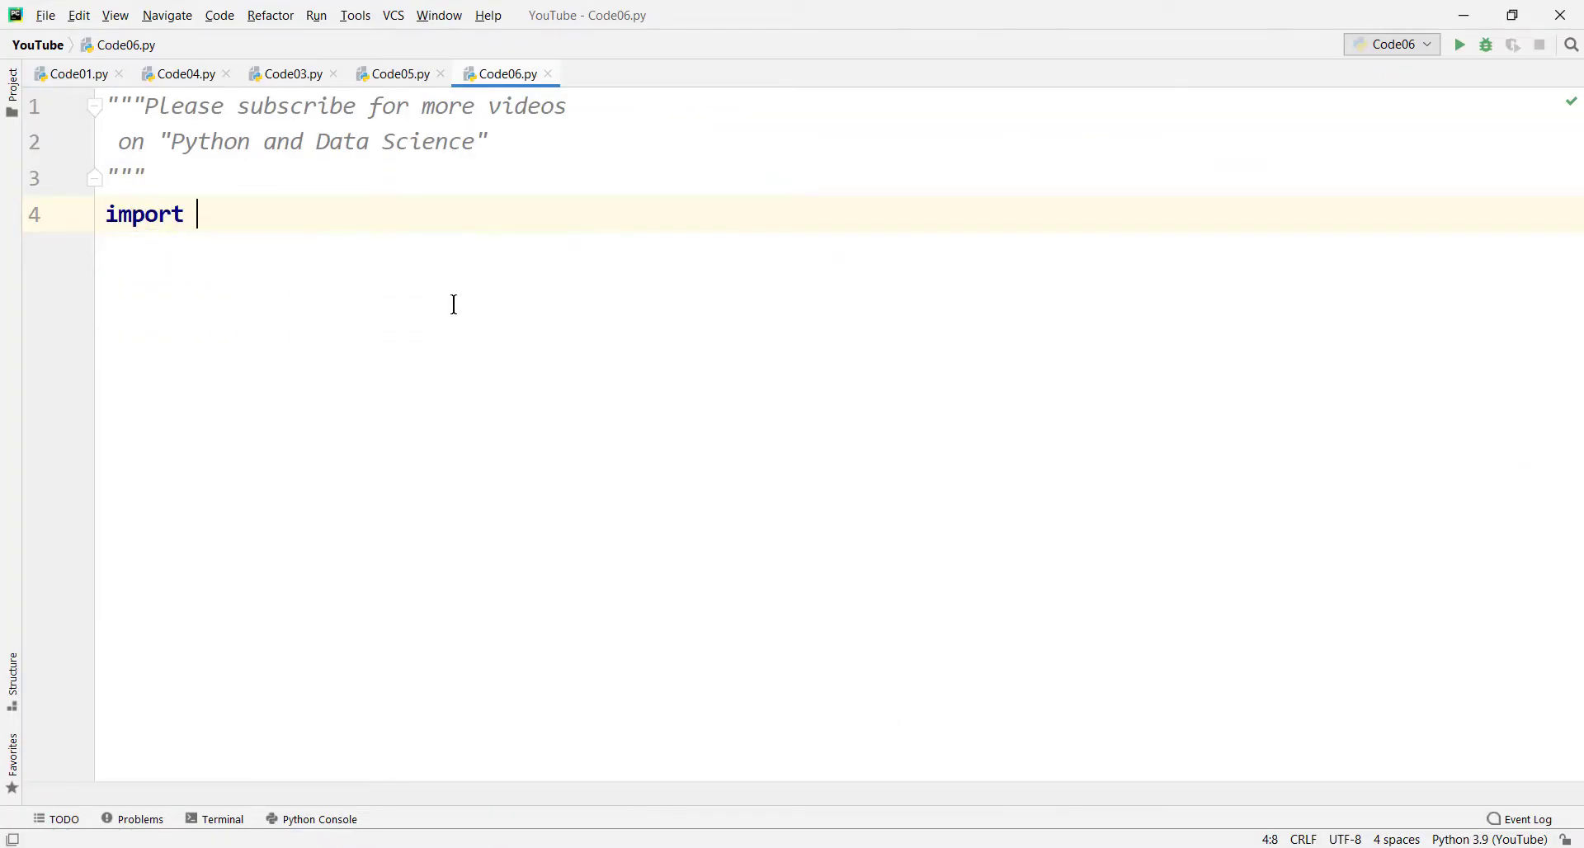
pyautogui.write('translators')
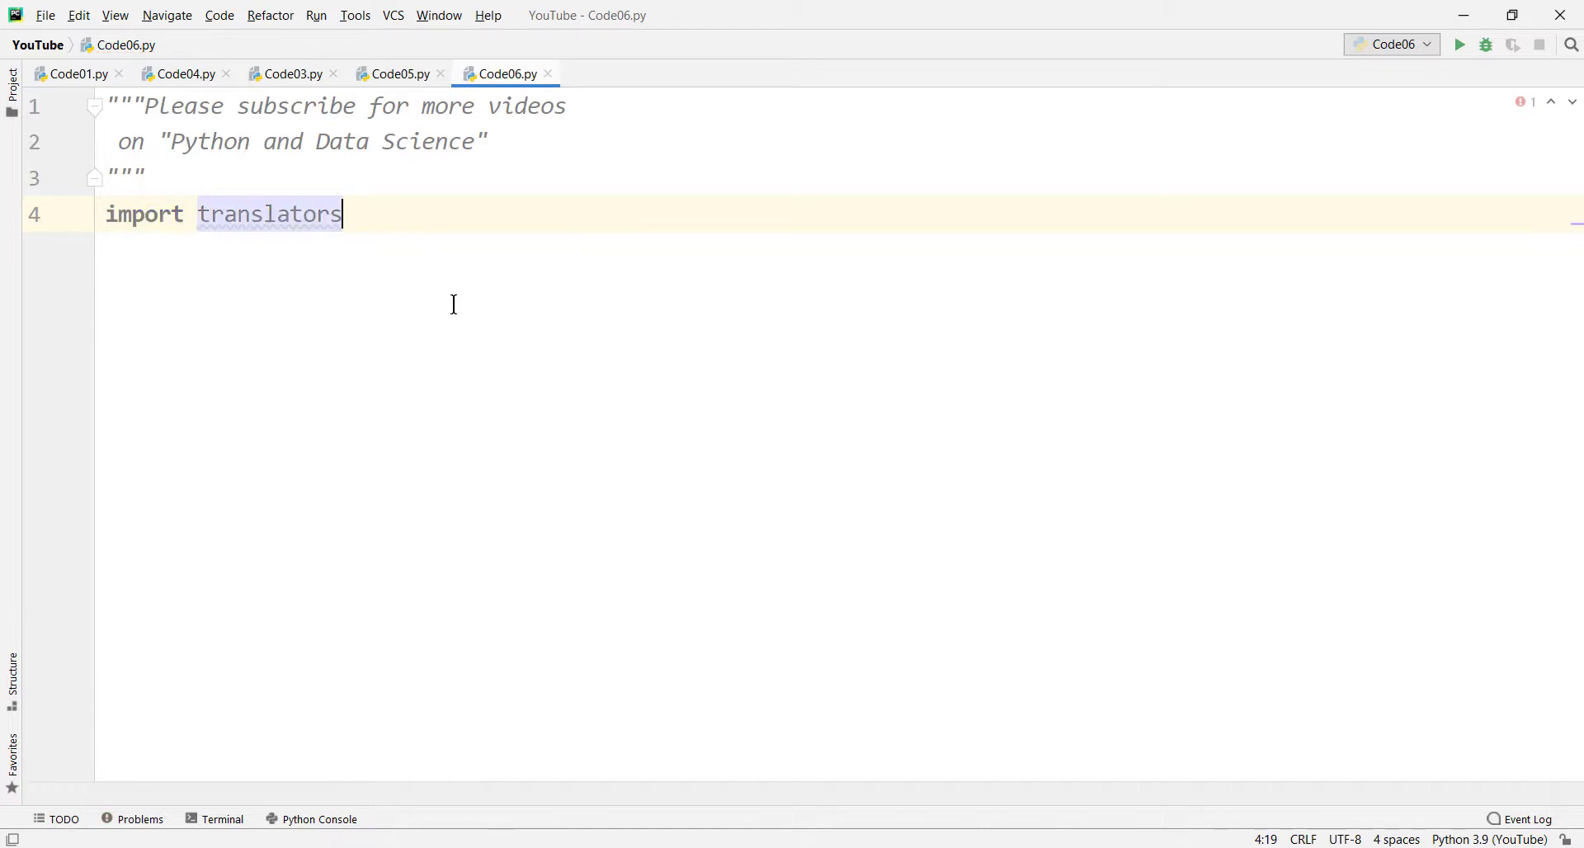
pyautogui.write('text=')
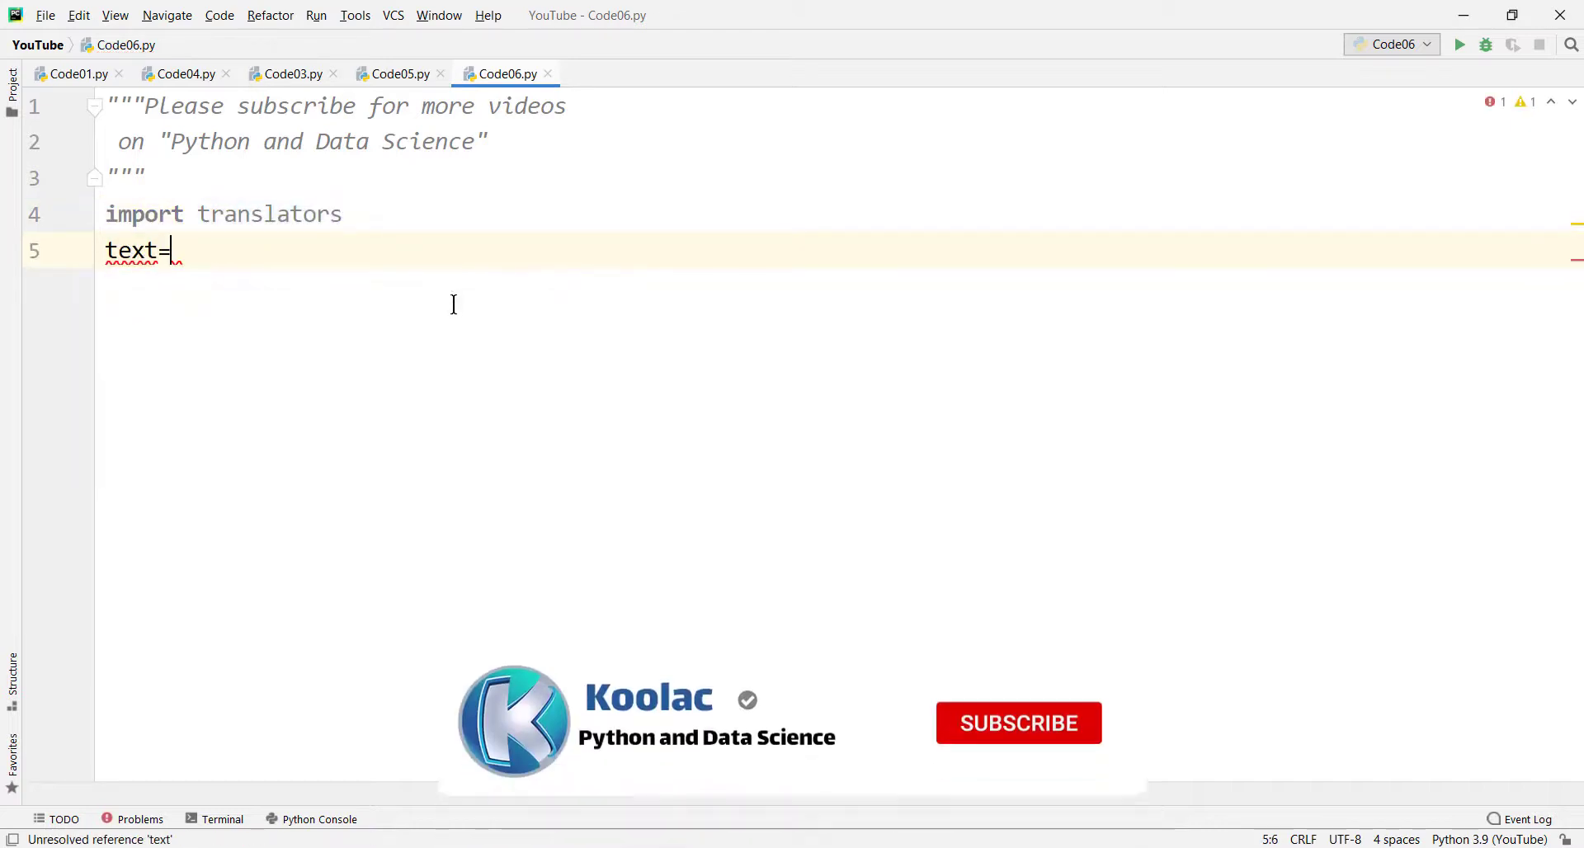
pyautogui.write('""')
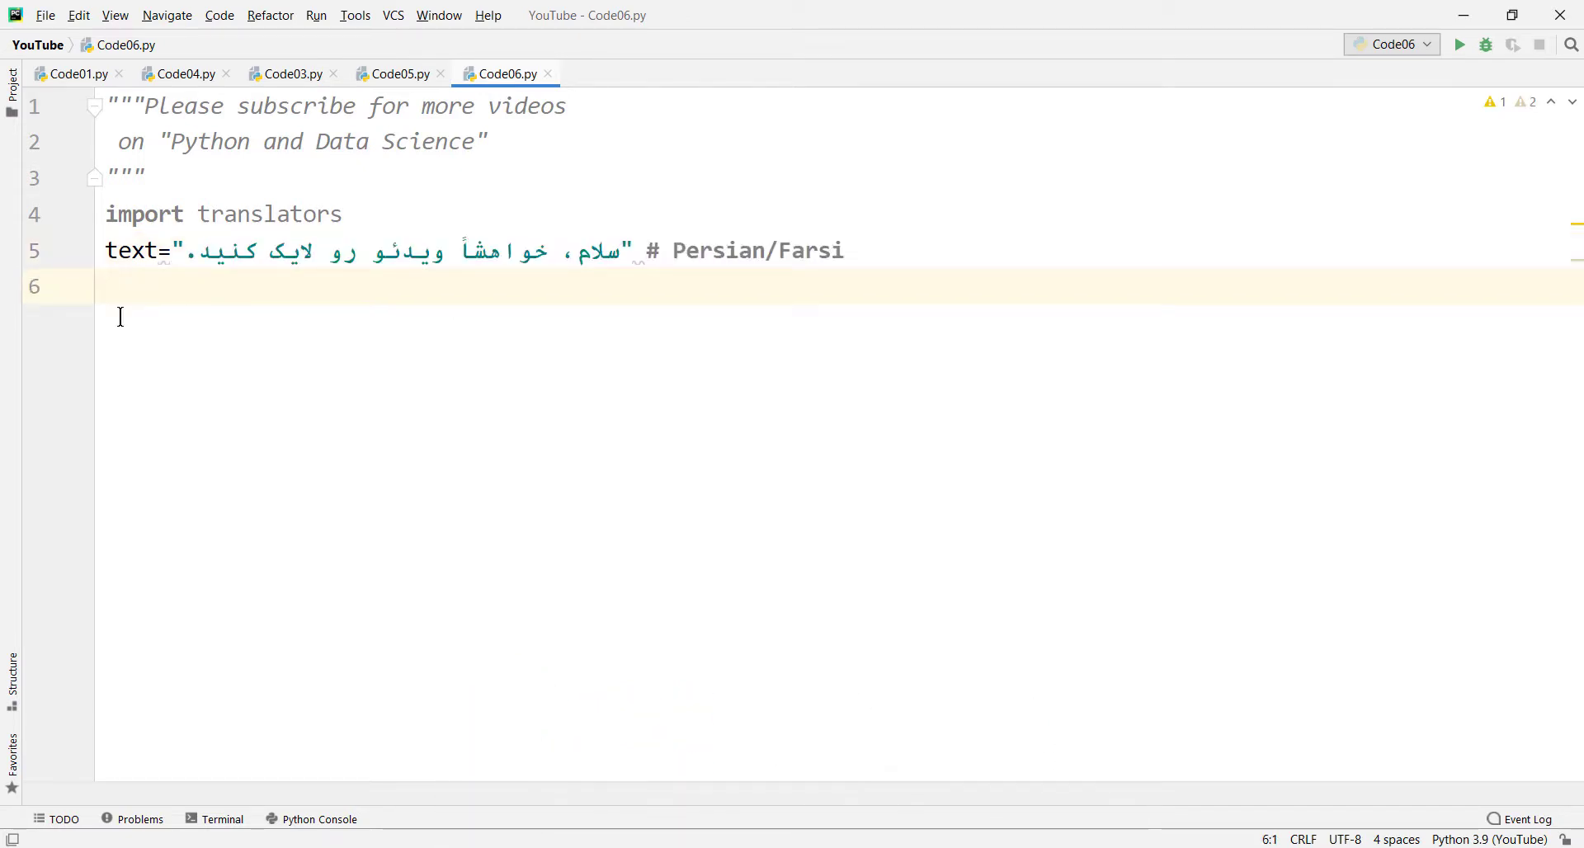
pyautogui.doubleClick(718, 251)
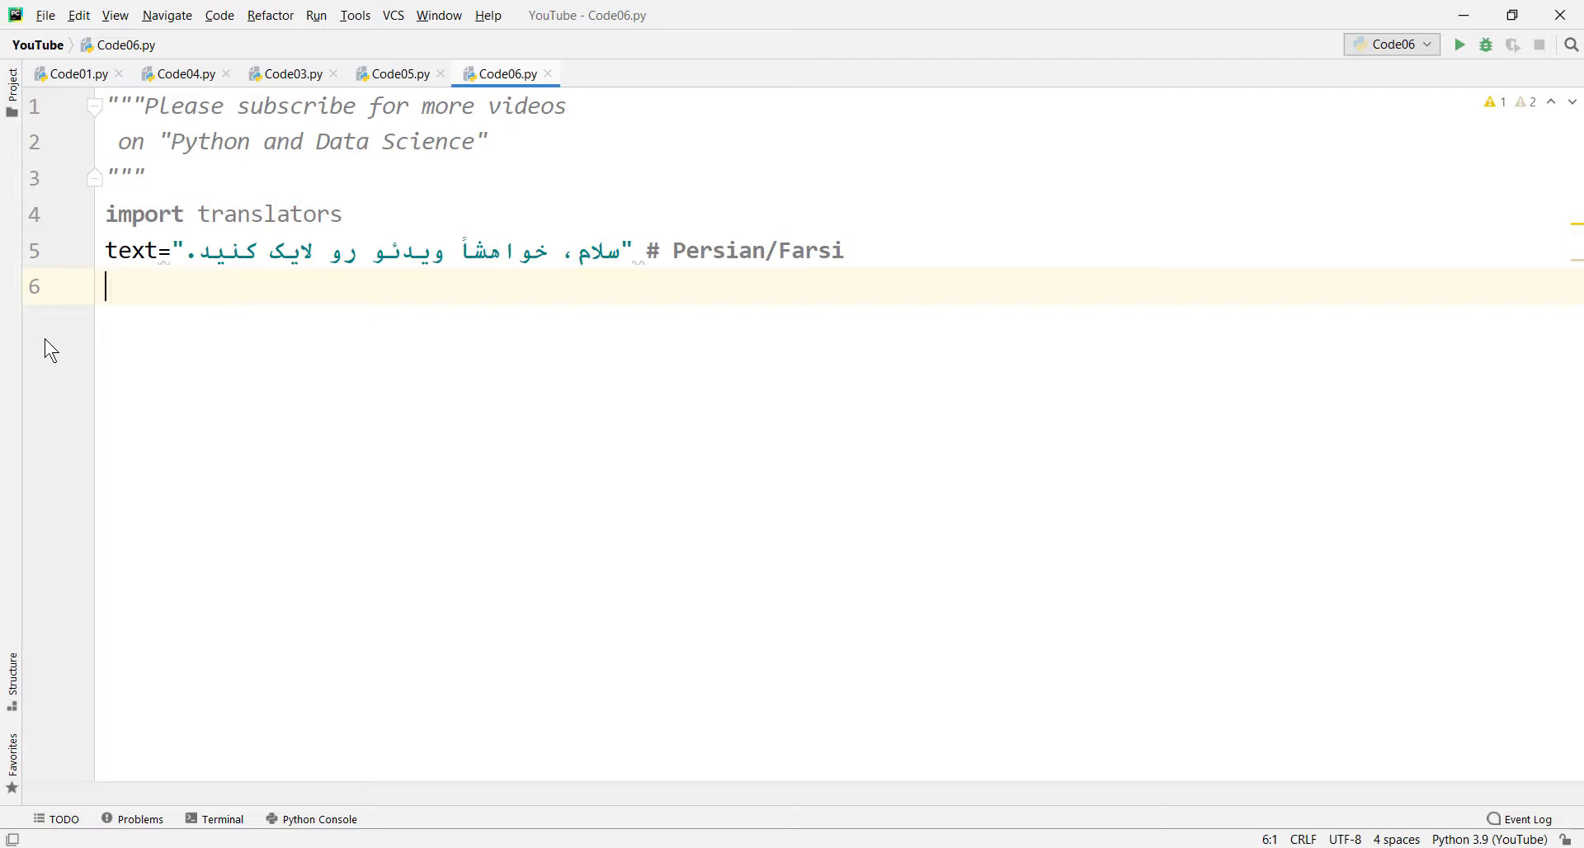
# Step: Write translators.google(text, from_language="fa") on line 6 using autocomplete
pyautogui.write('translators')
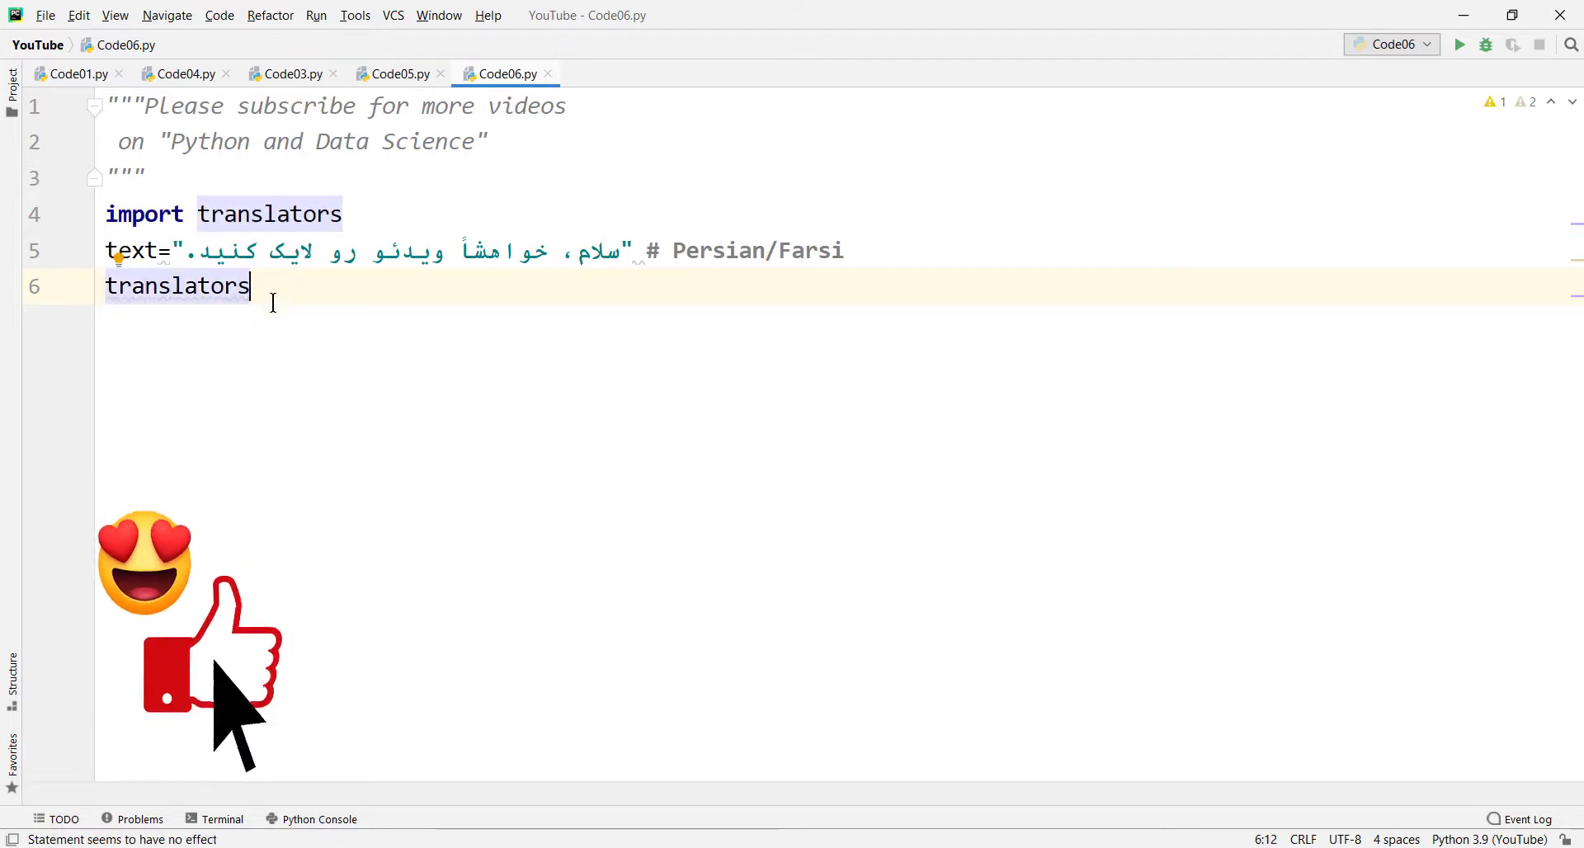
pyautogui.write('.')
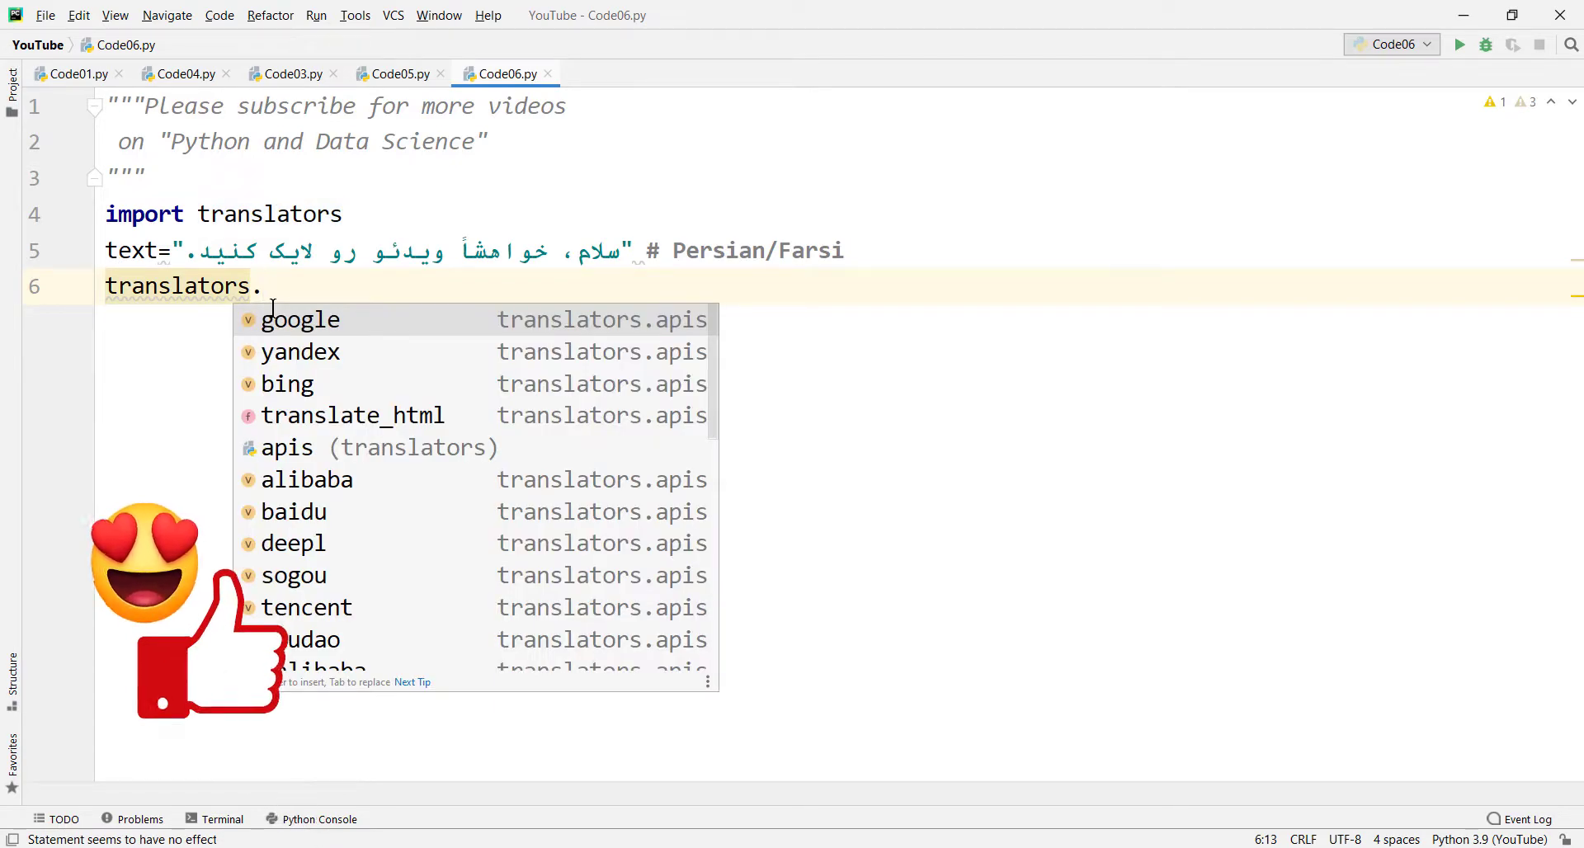
pyautogui.write('google(text,from_language=')
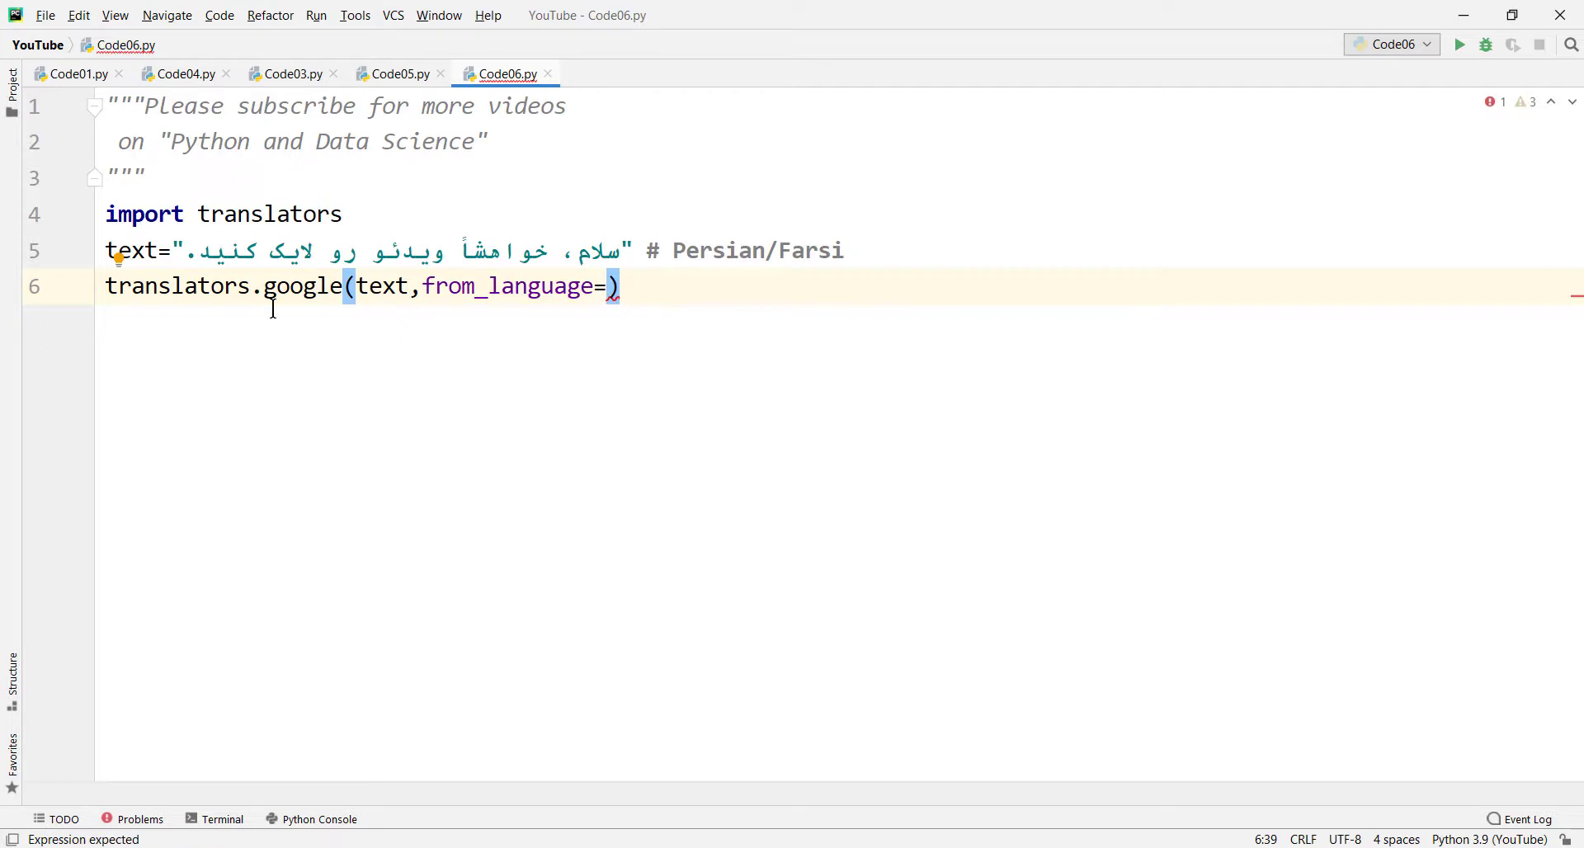
pyautogui.write('"')
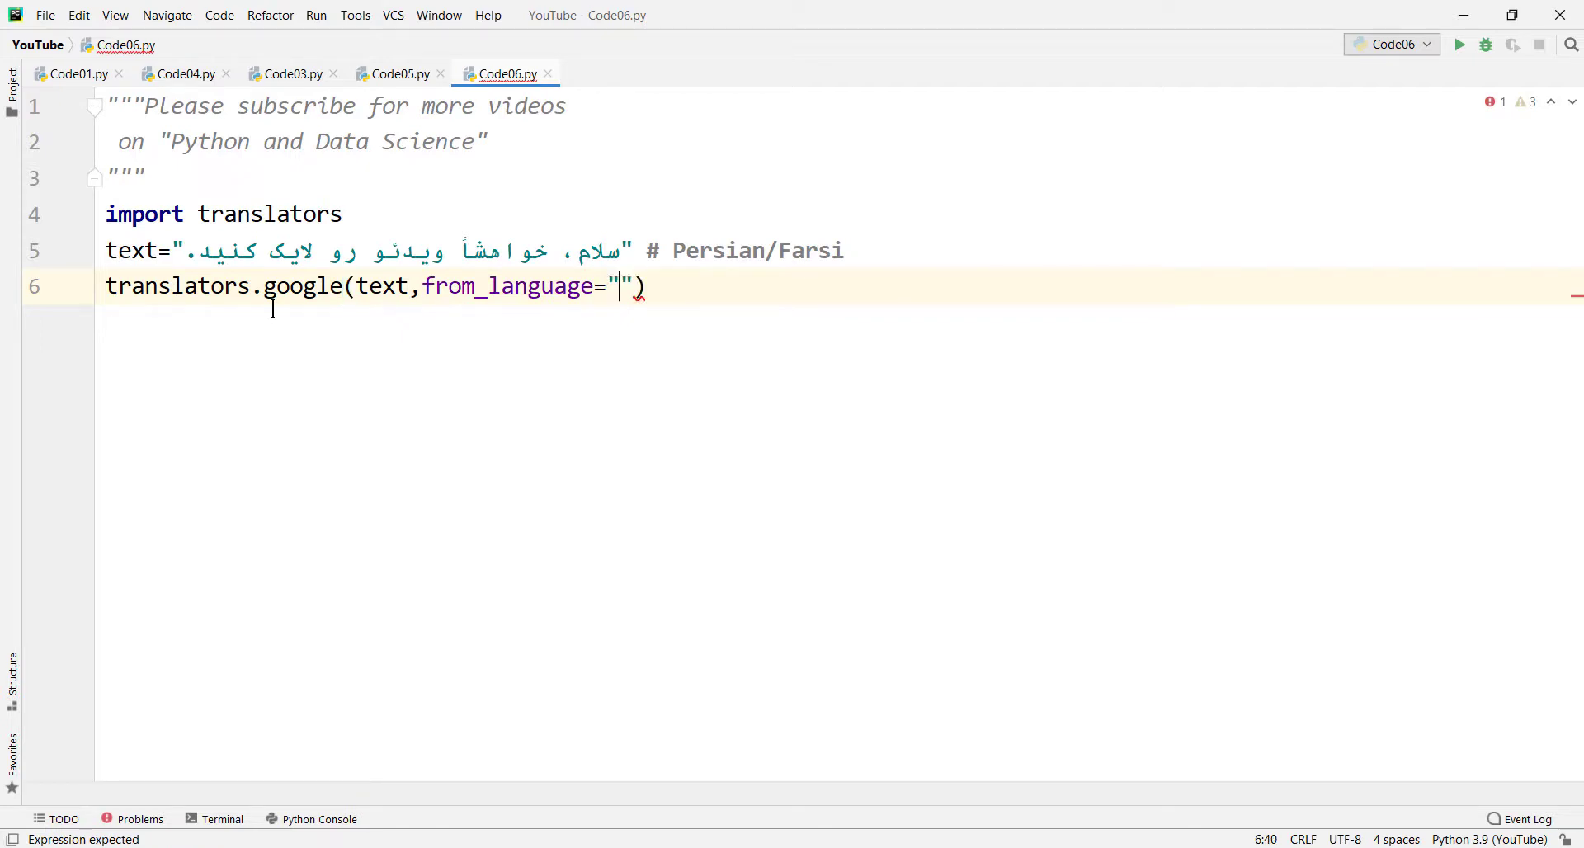
pyautogui.write('fa')
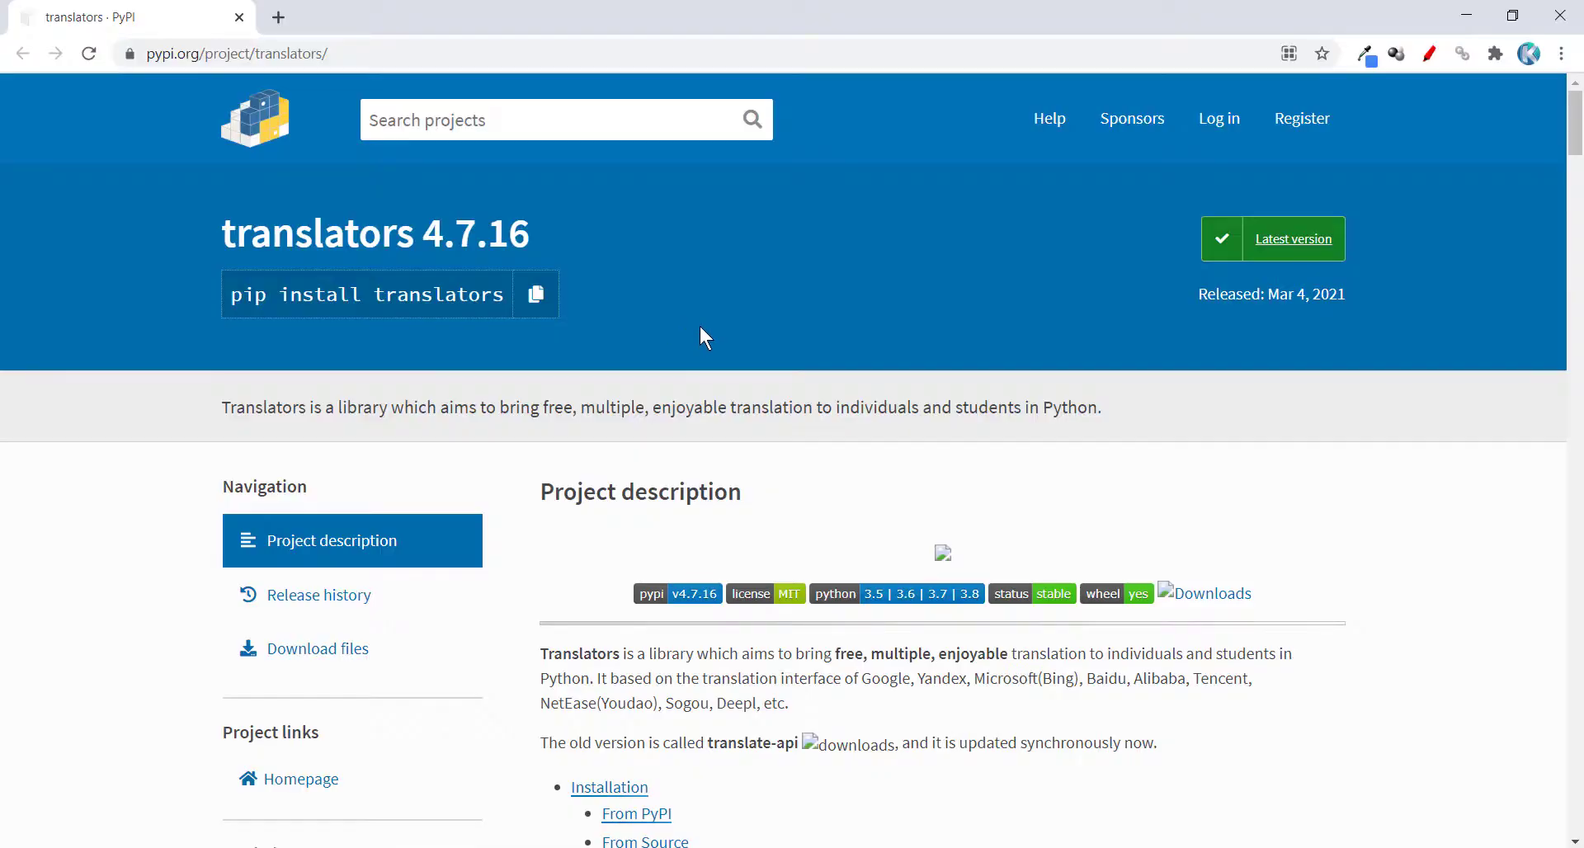
pyautogui.moveTo(800, 316)
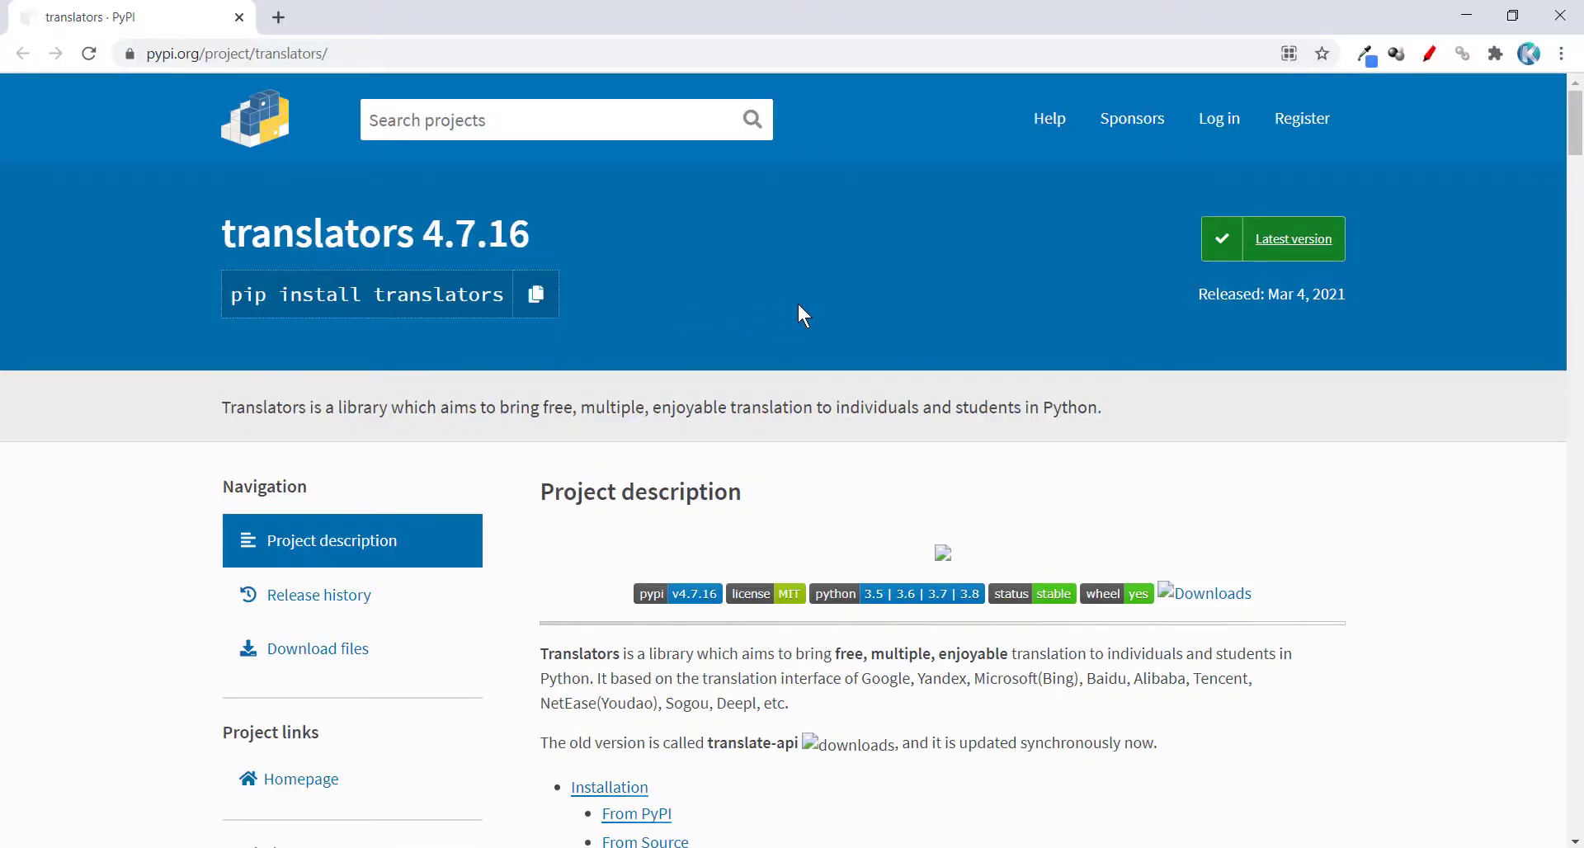
# Step: Look up the persian/farsi code 'fa' and english in the Support Language table
pyautogui.scroll(-3)
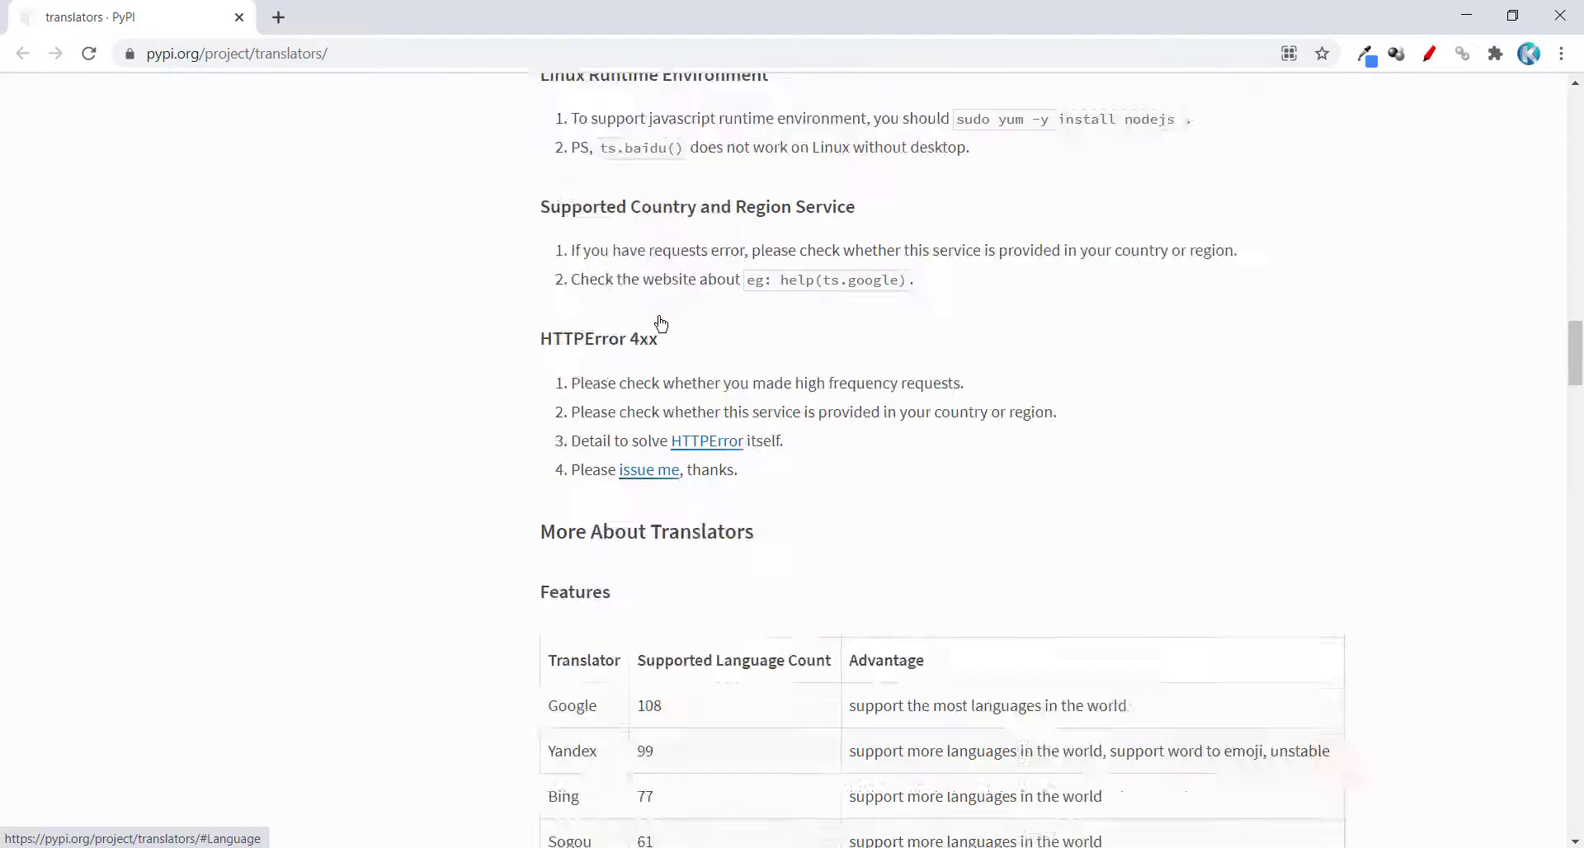
pyautogui.scroll(-3)
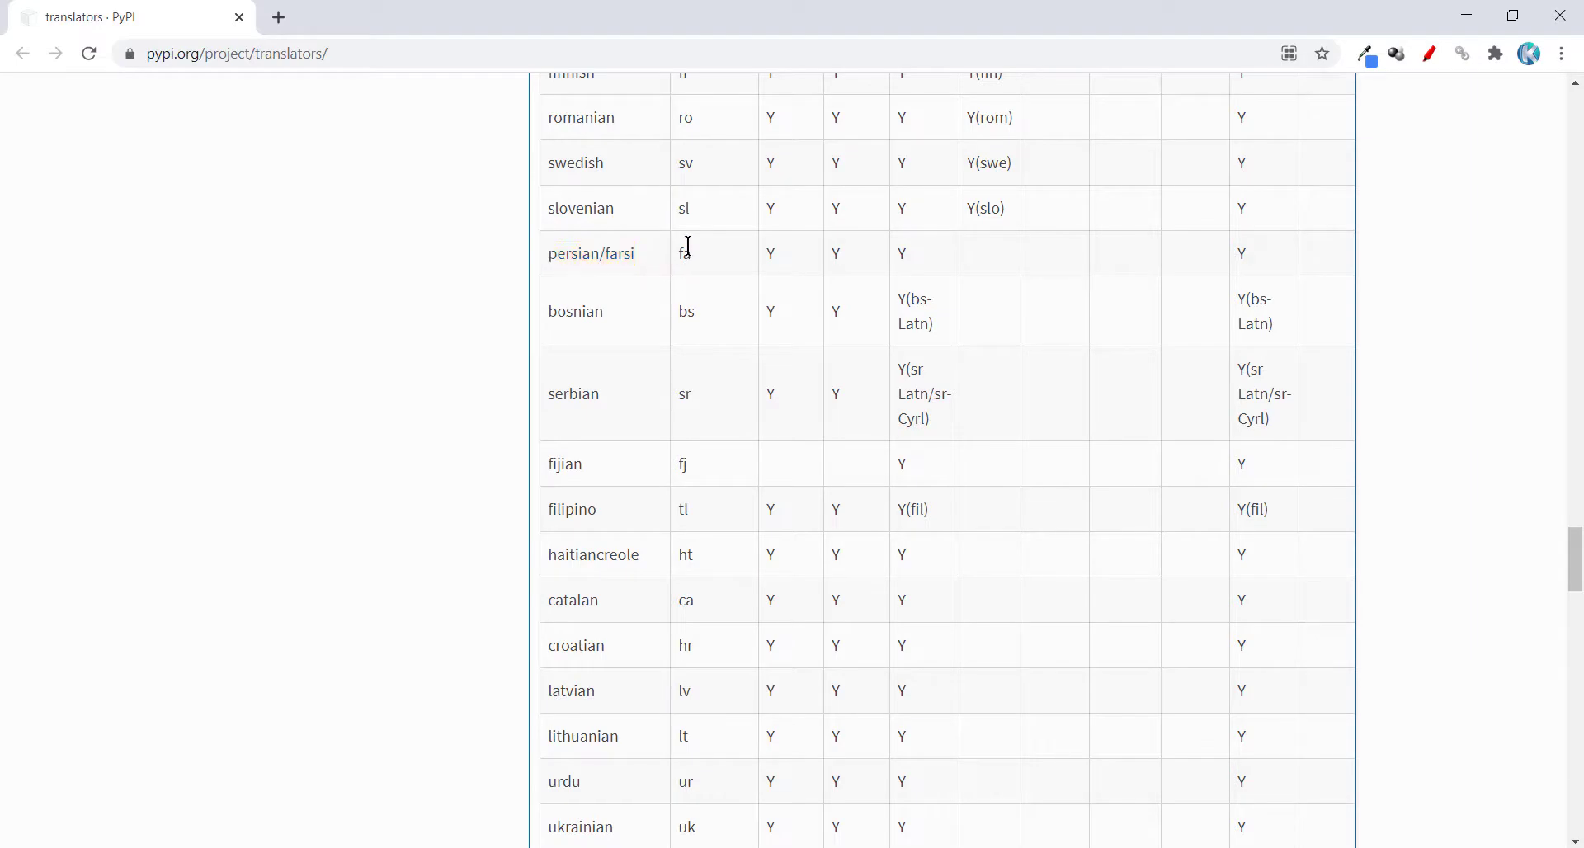
pyautogui.doubleClick(683, 254)
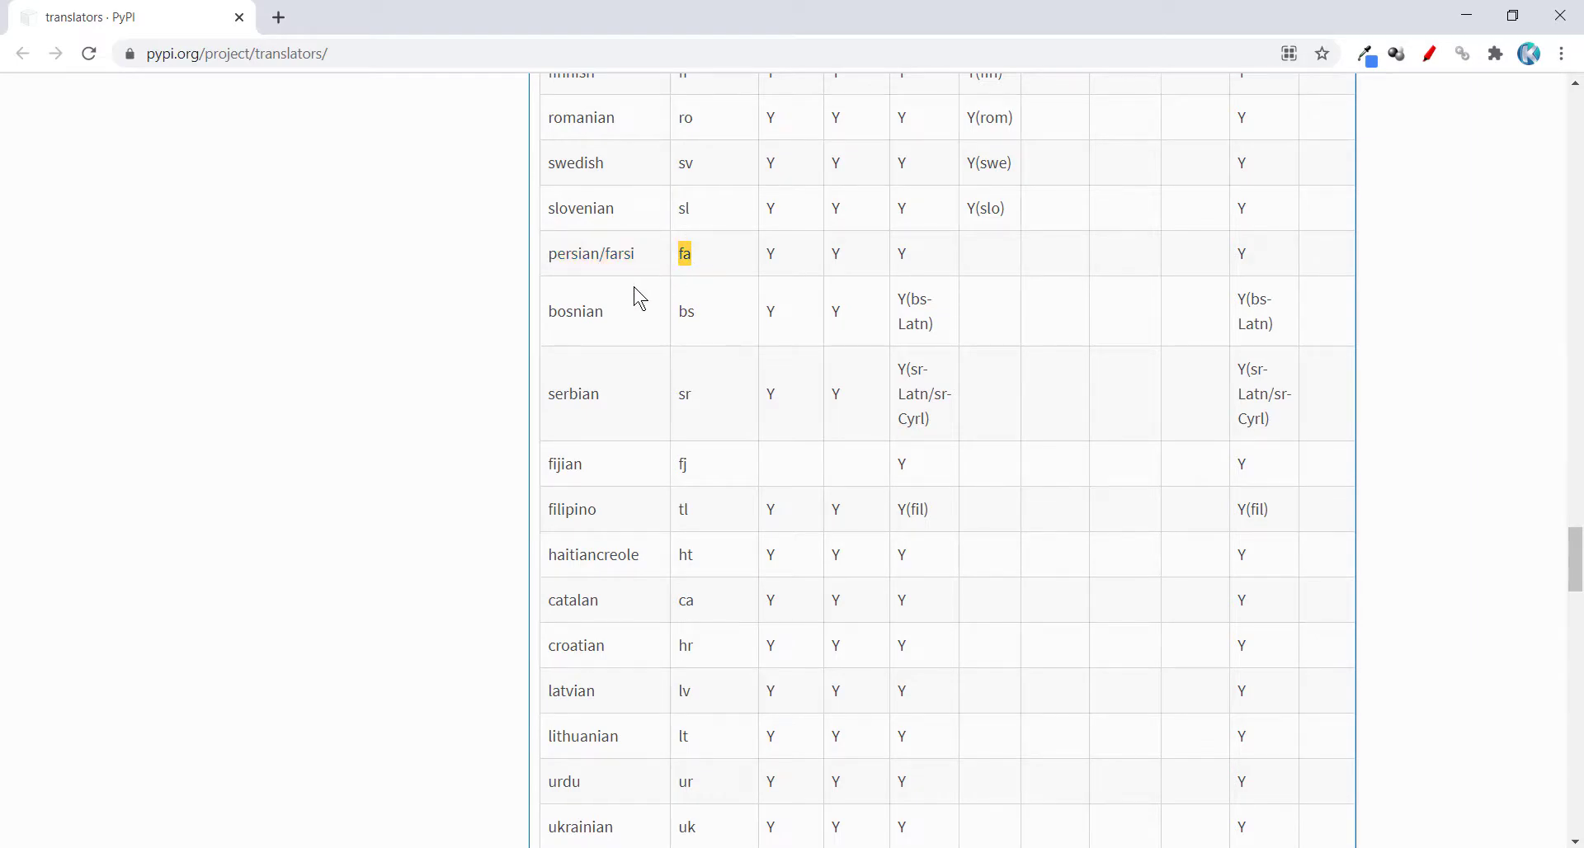
pyautogui.scroll(3)
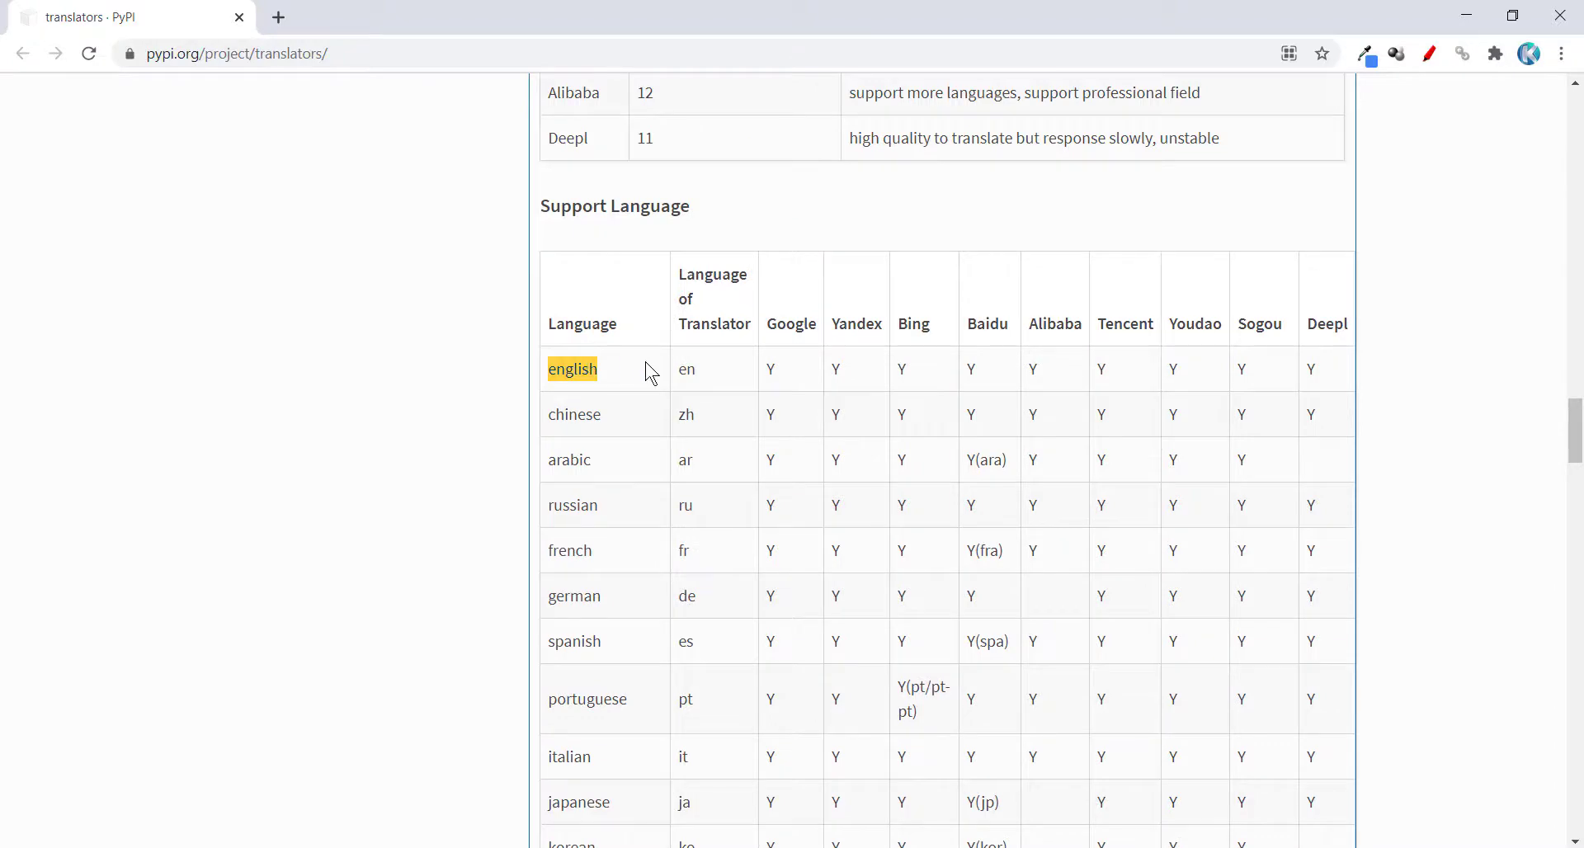
pyautogui.moveTo(678, 381)
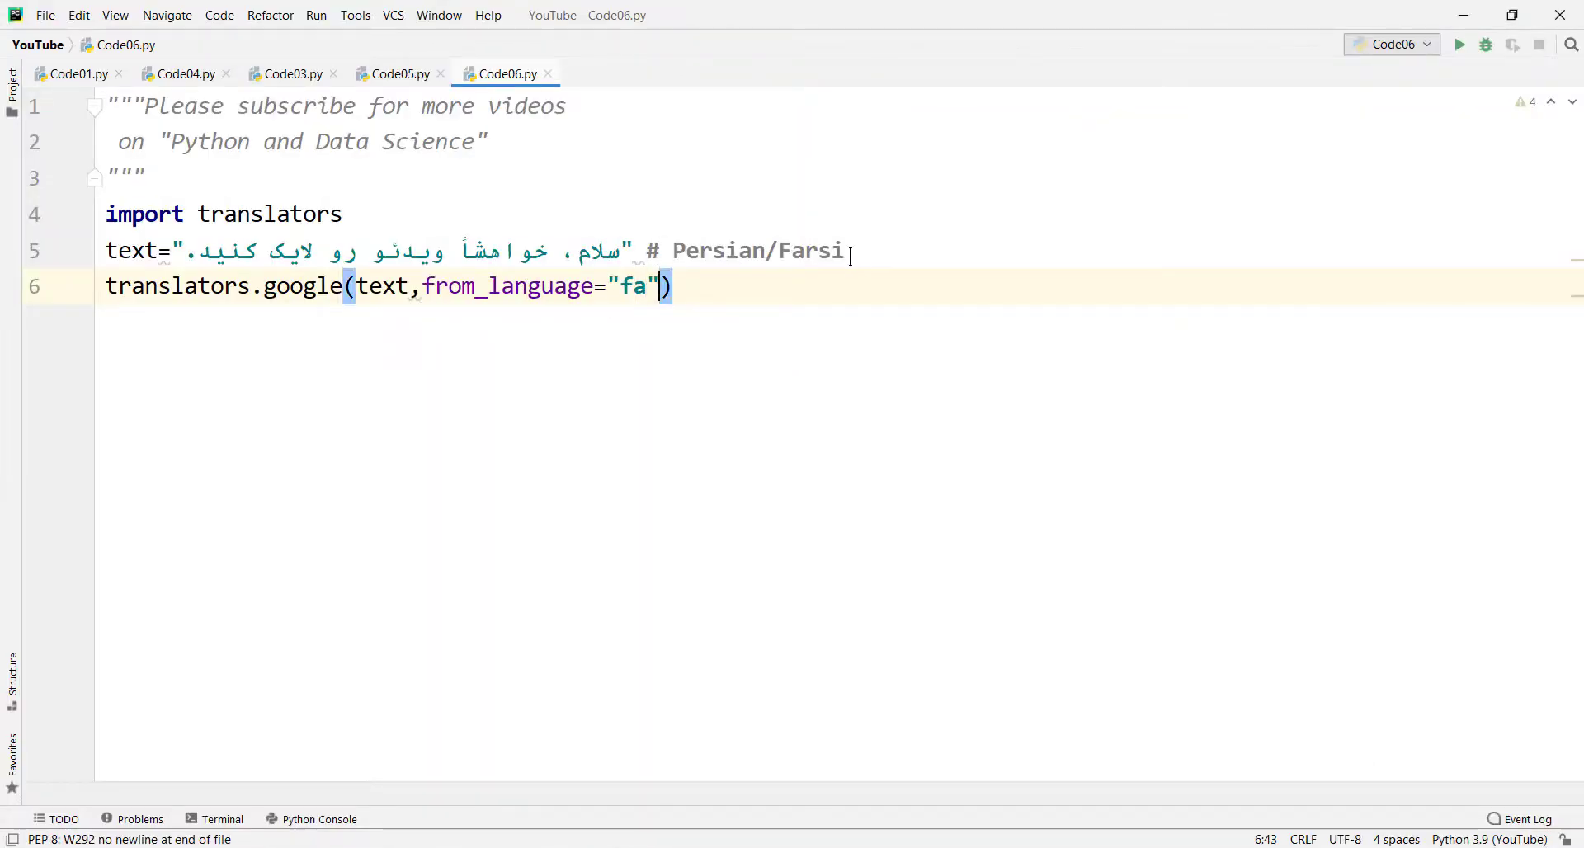
# Step: Finish the call with to_language="en", store it in google and add print(google)
pyautogui.write(',to_language="')
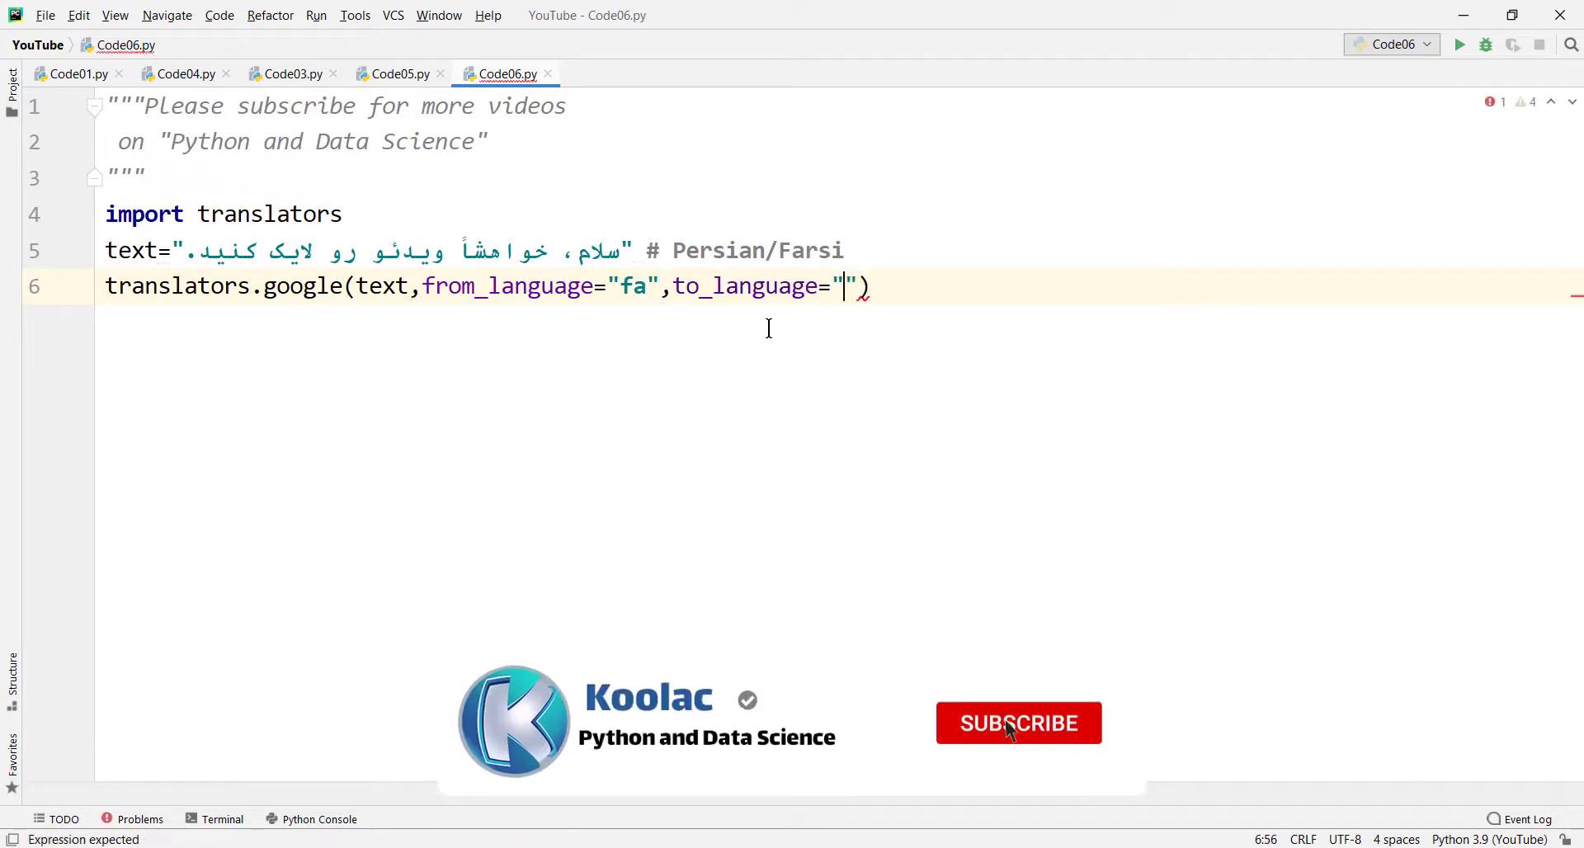
pyautogui.write('en')
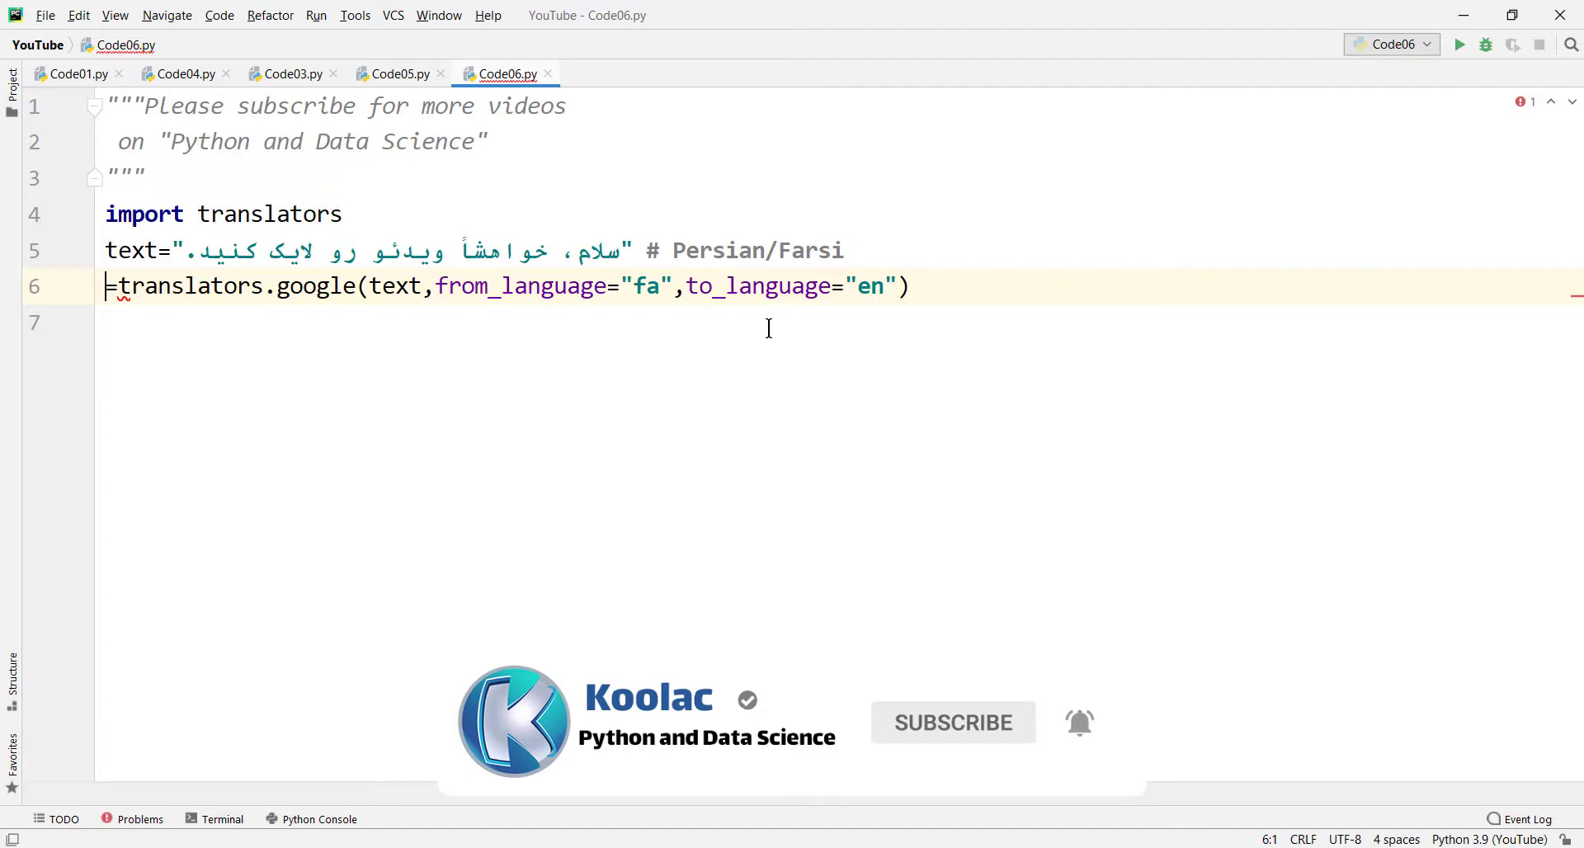
pyautogui.write('google')
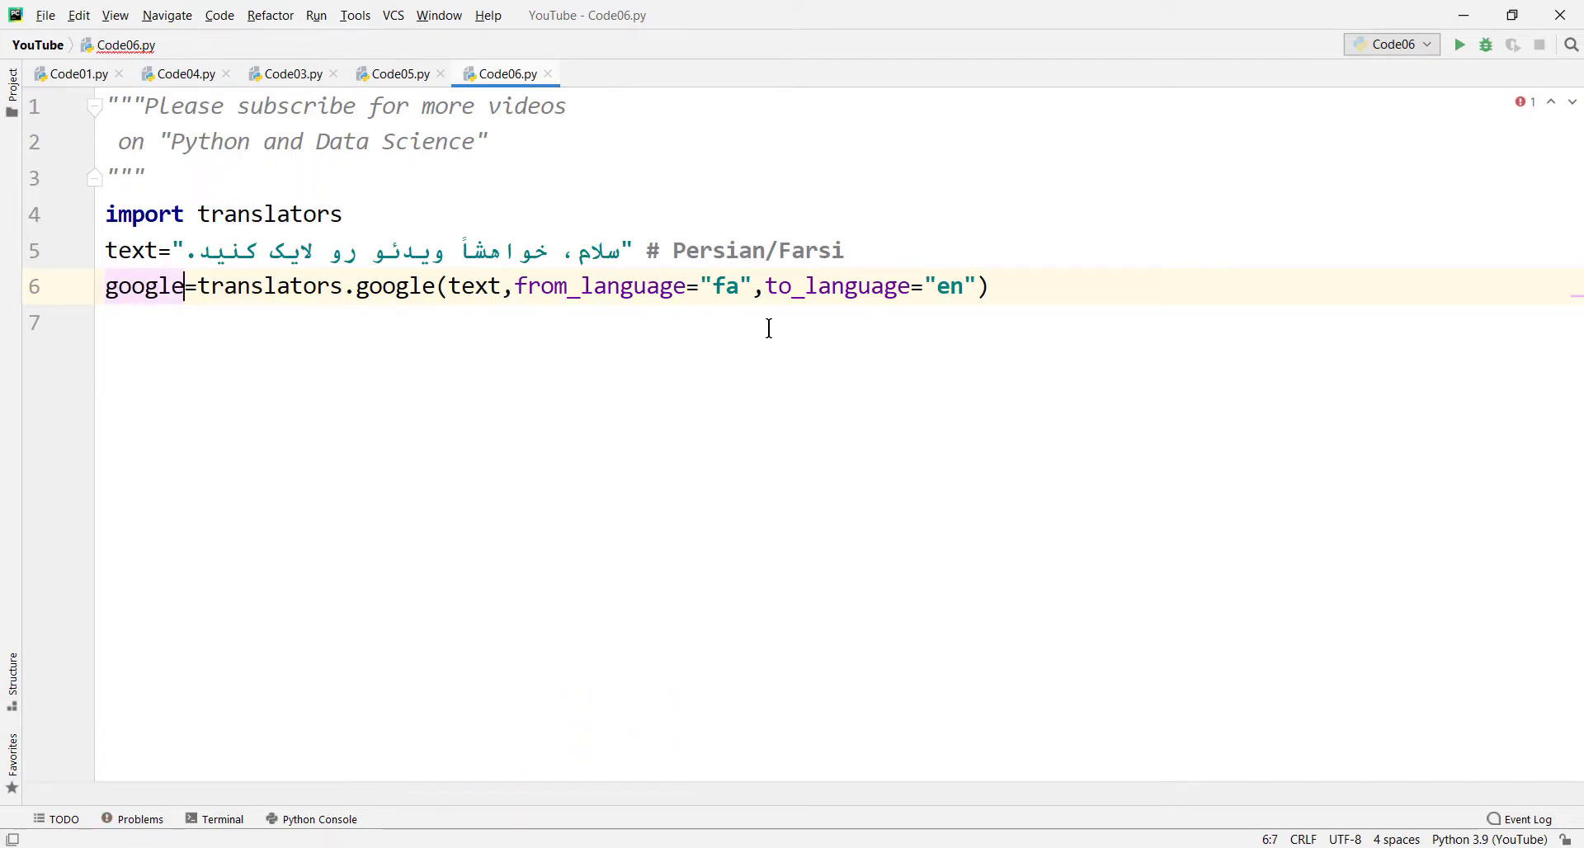
pyautogui.write('print(google')
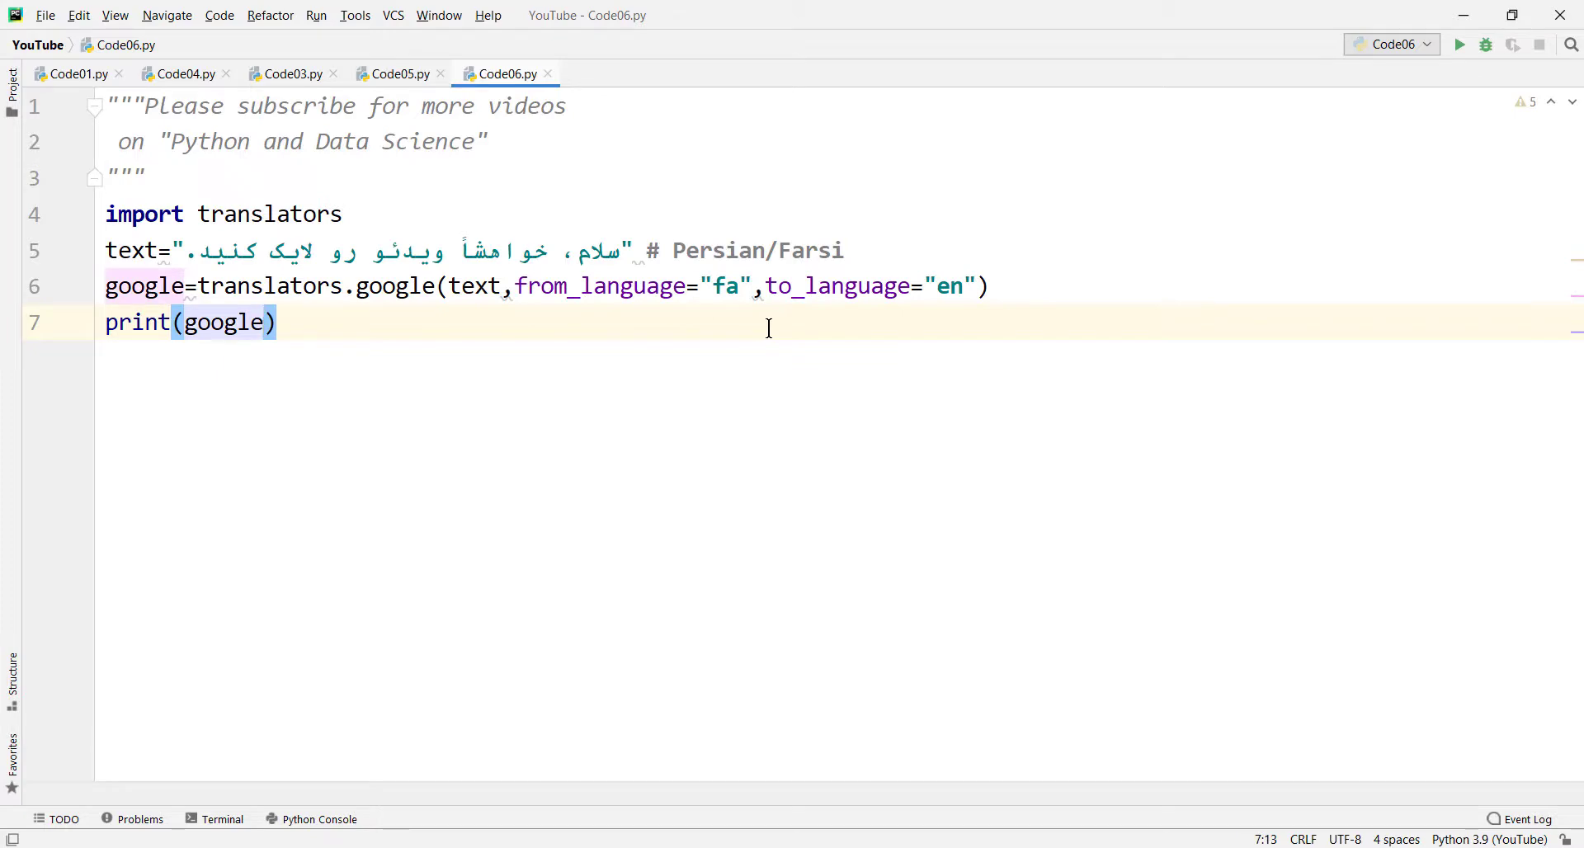
# Step: Run Code06.py to see the Google translation "Hi, love the video."
pyautogui.click(1458, 45)
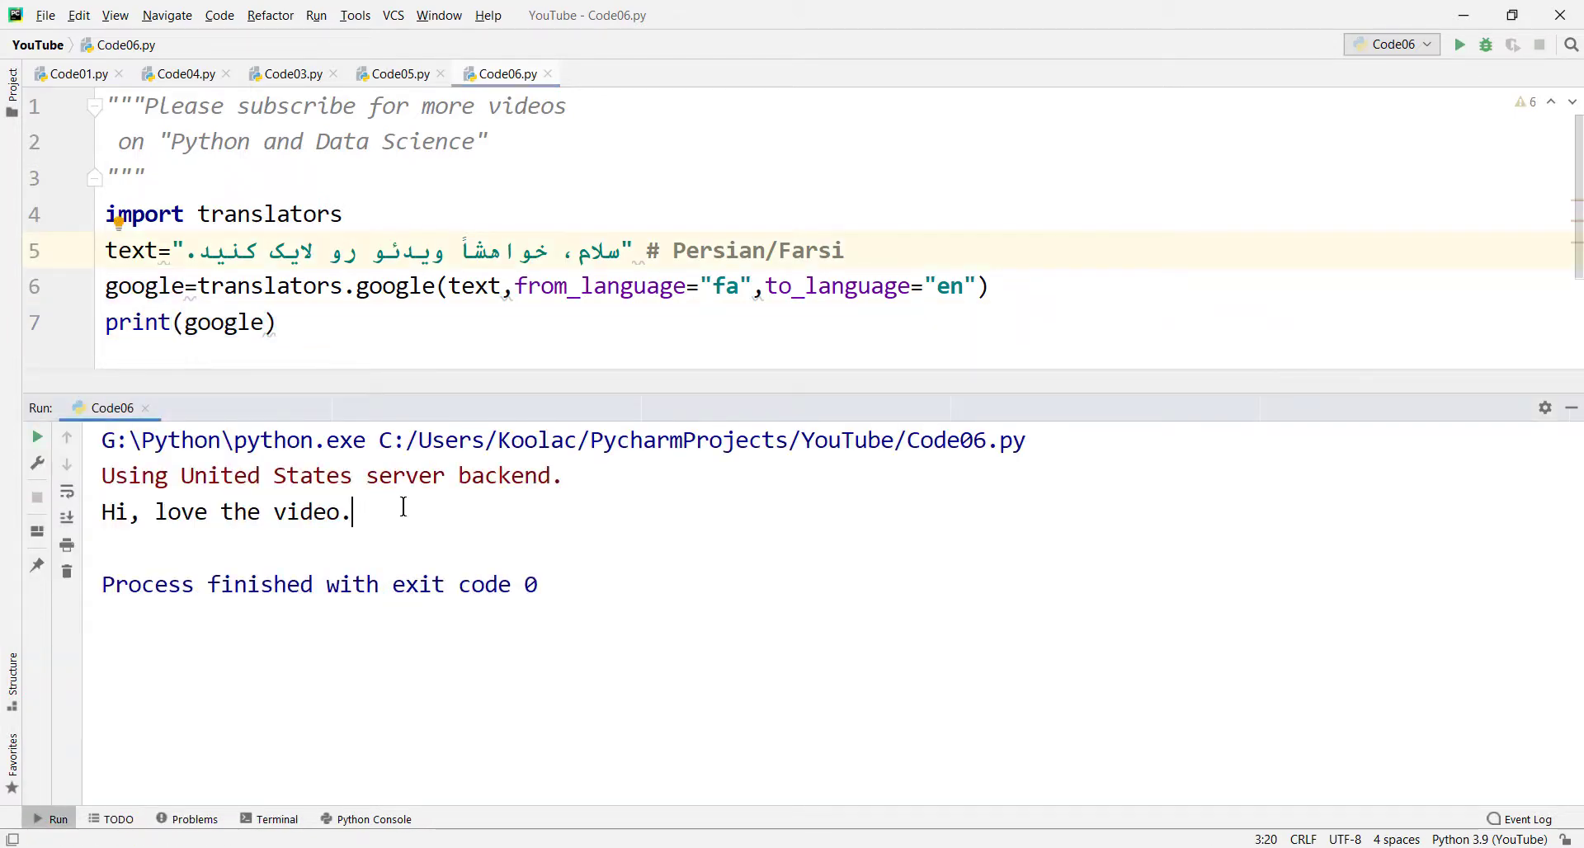
pyautogui.moveTo(218, 697)
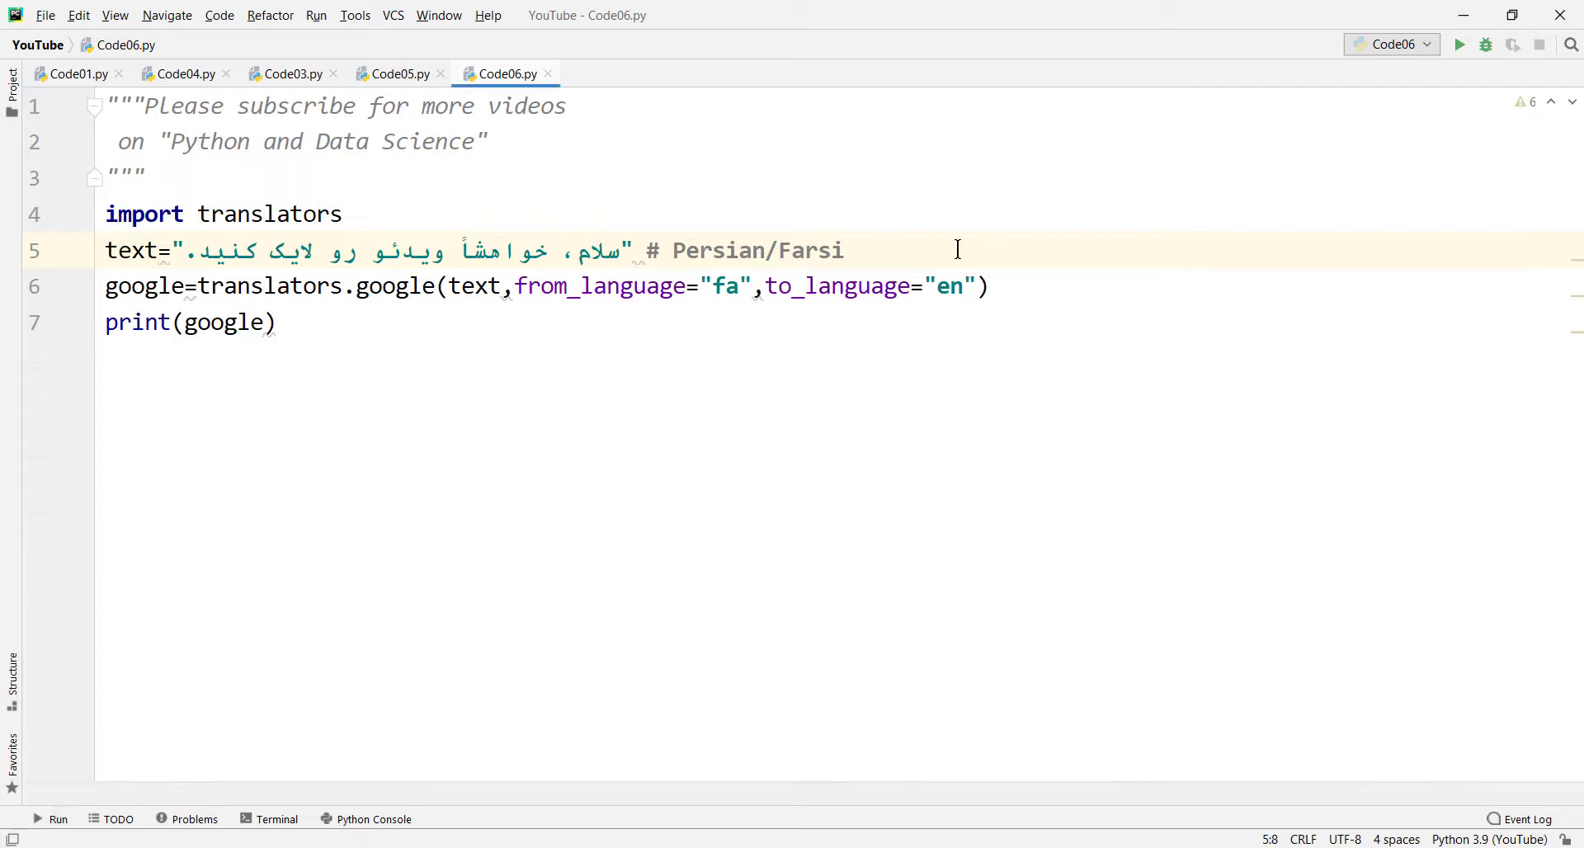
# Step: Write translators.bing(text, from_language="fa", to_language="en")
pyautogui.write('tr')
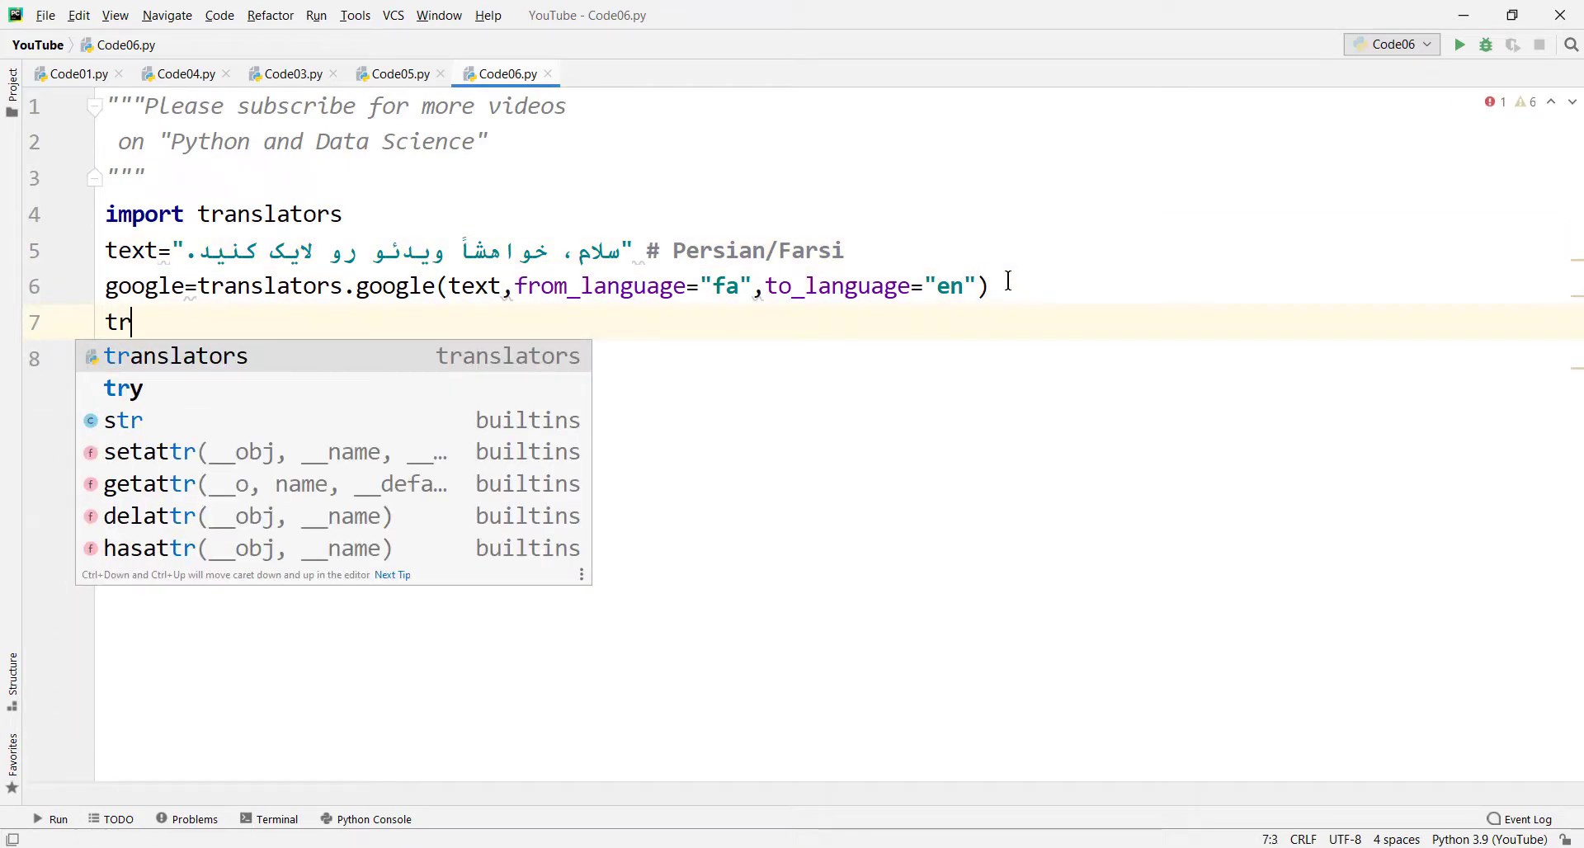
pyautogui.write('anslators.bing')
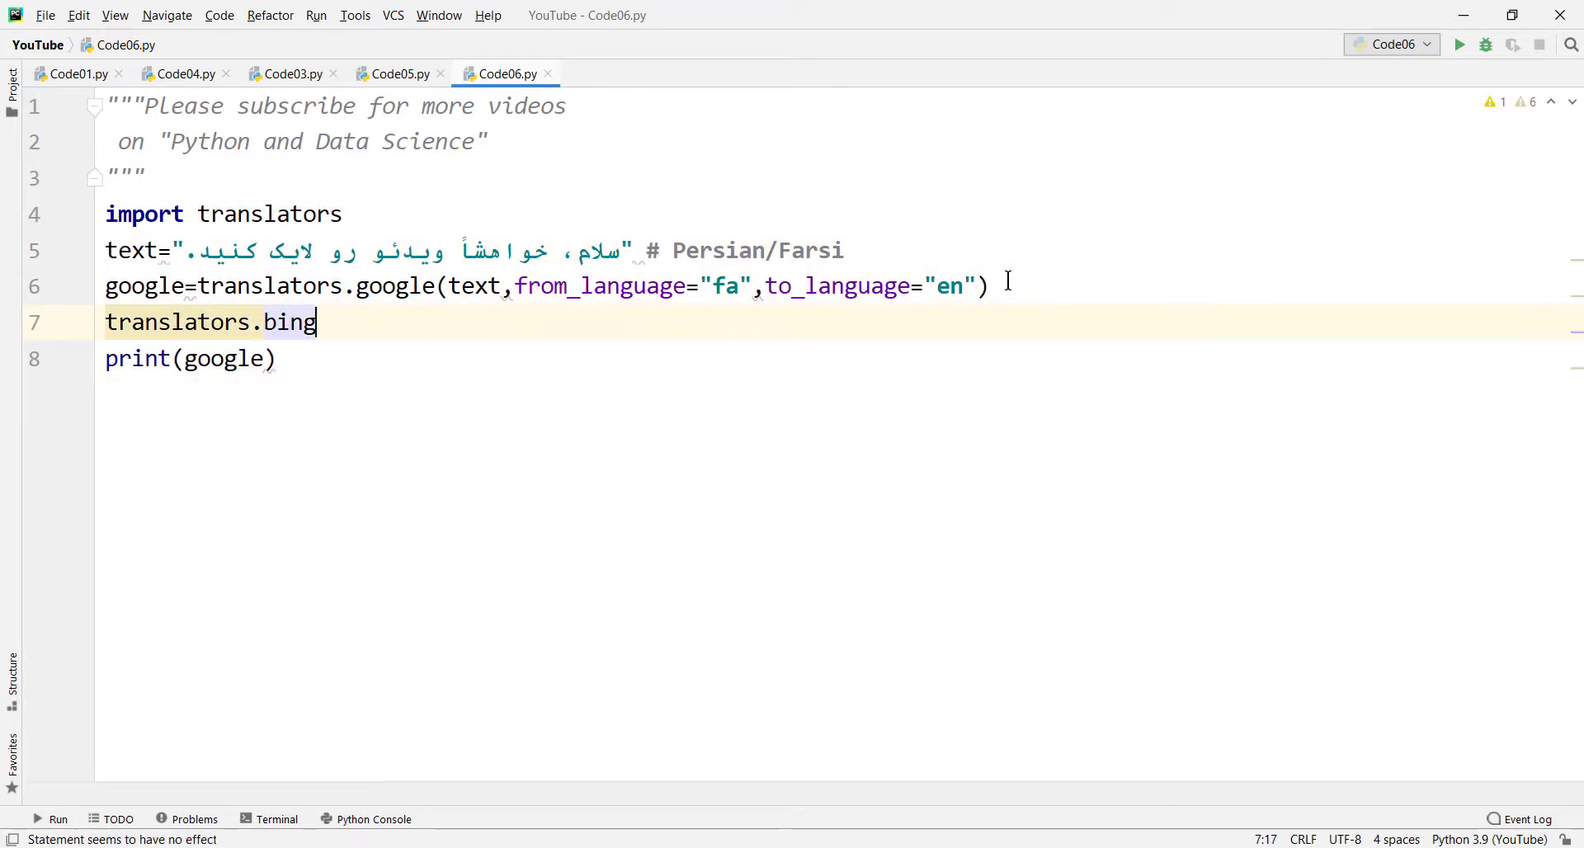
pyautogui.write('()')
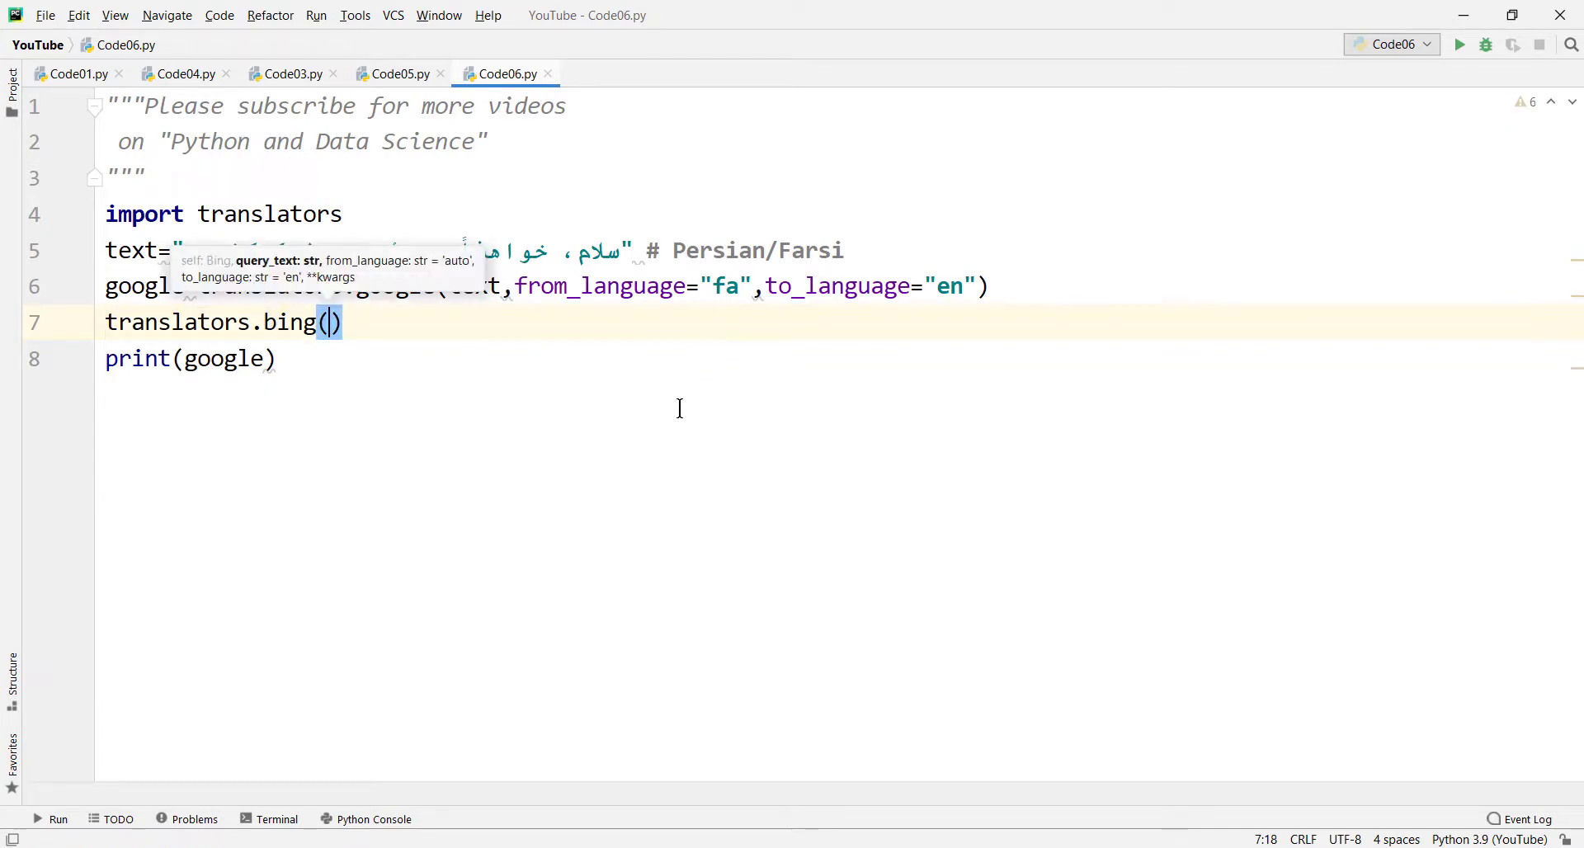
pyautogui.write('text')
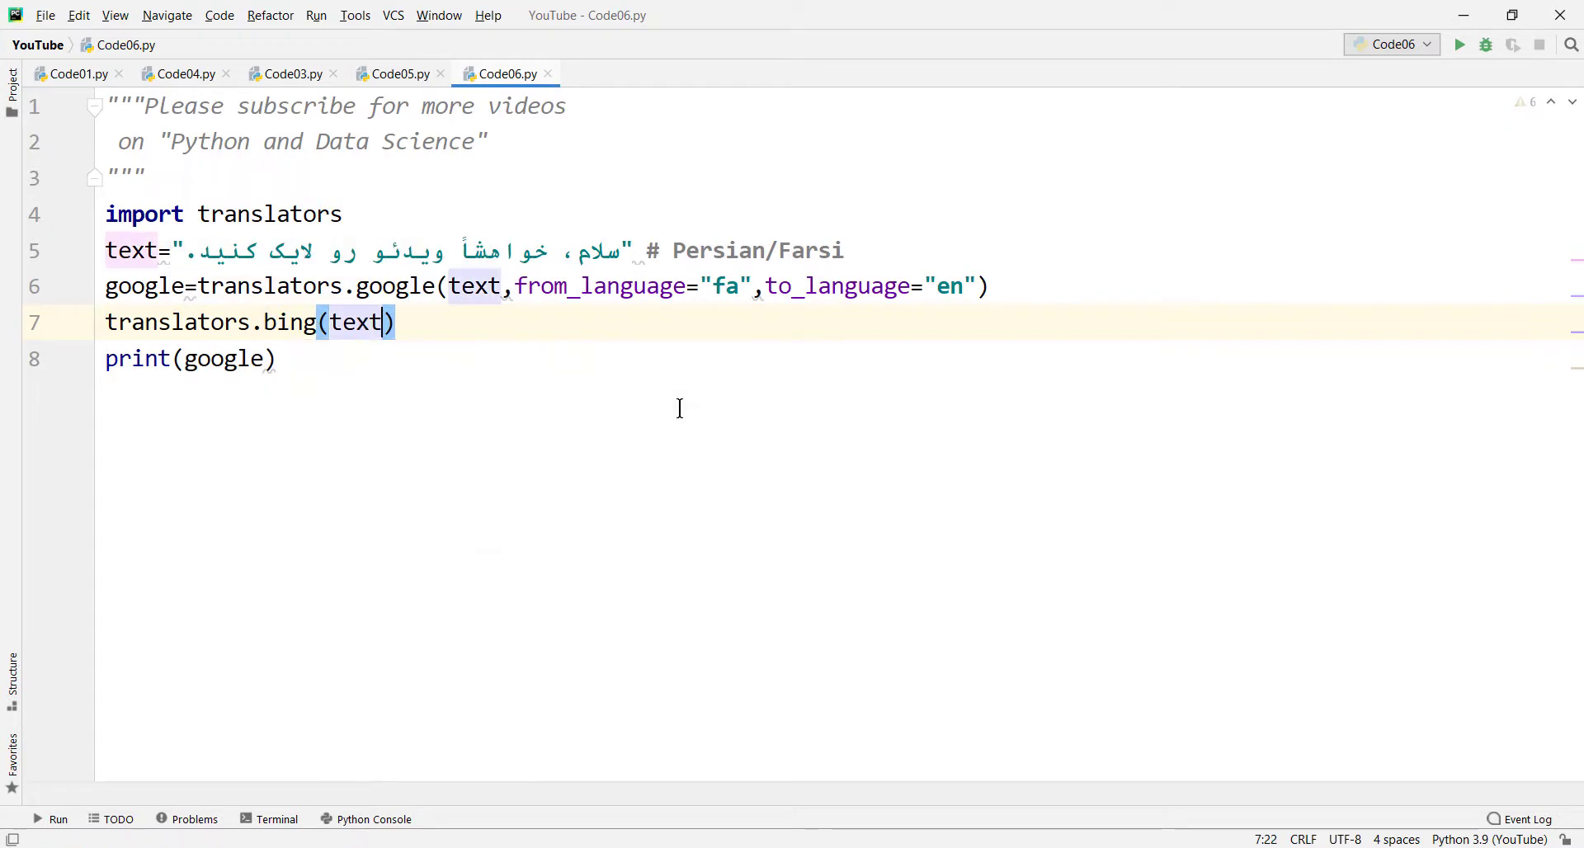
pyautogui.write(',from_language="f')
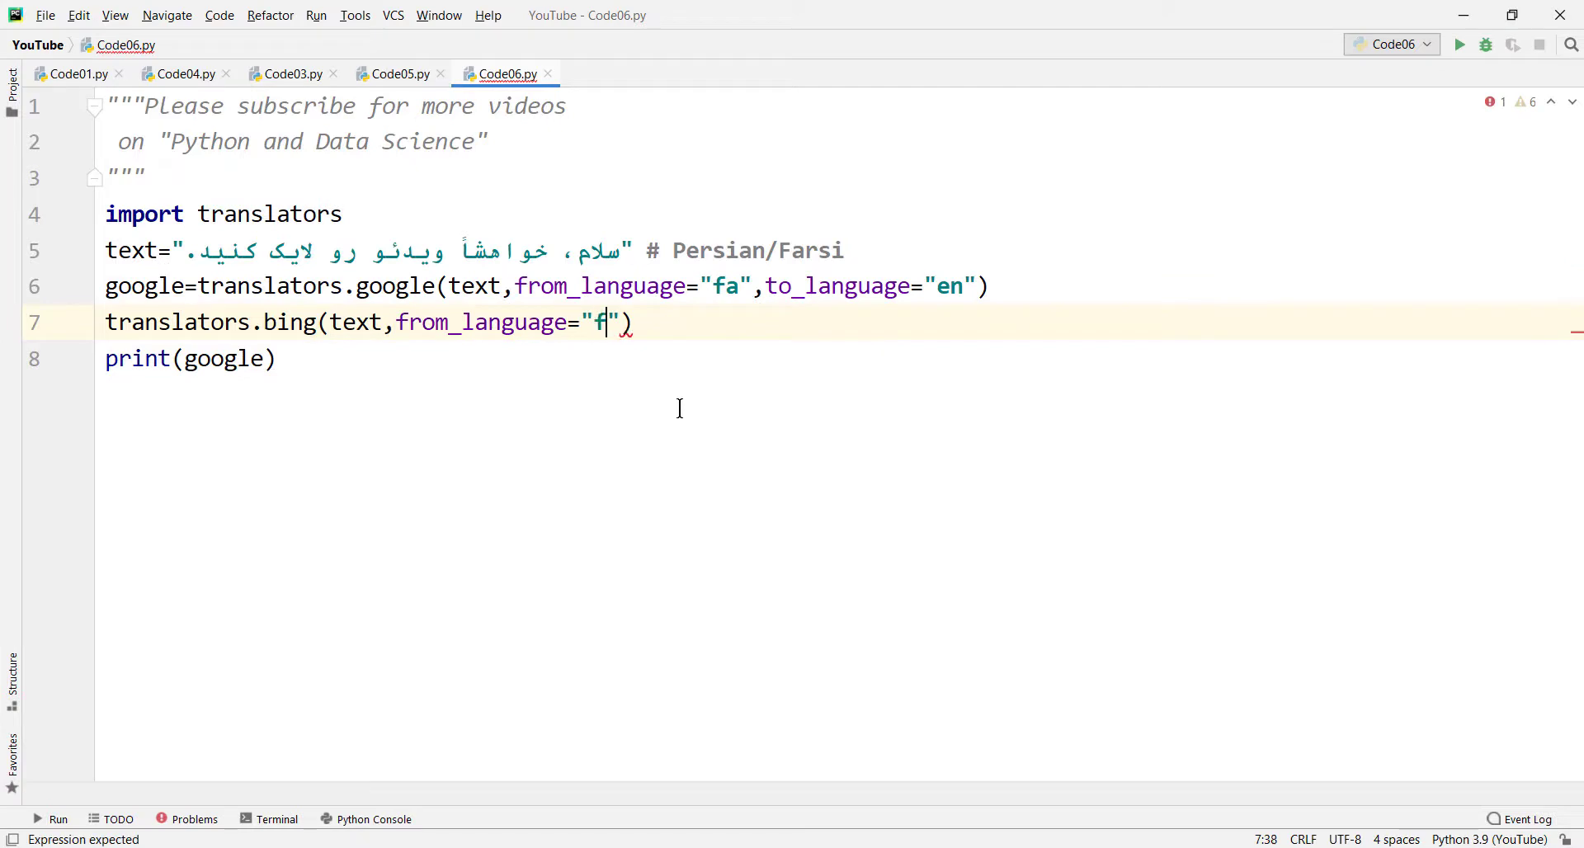
pyautogui.write('a",')
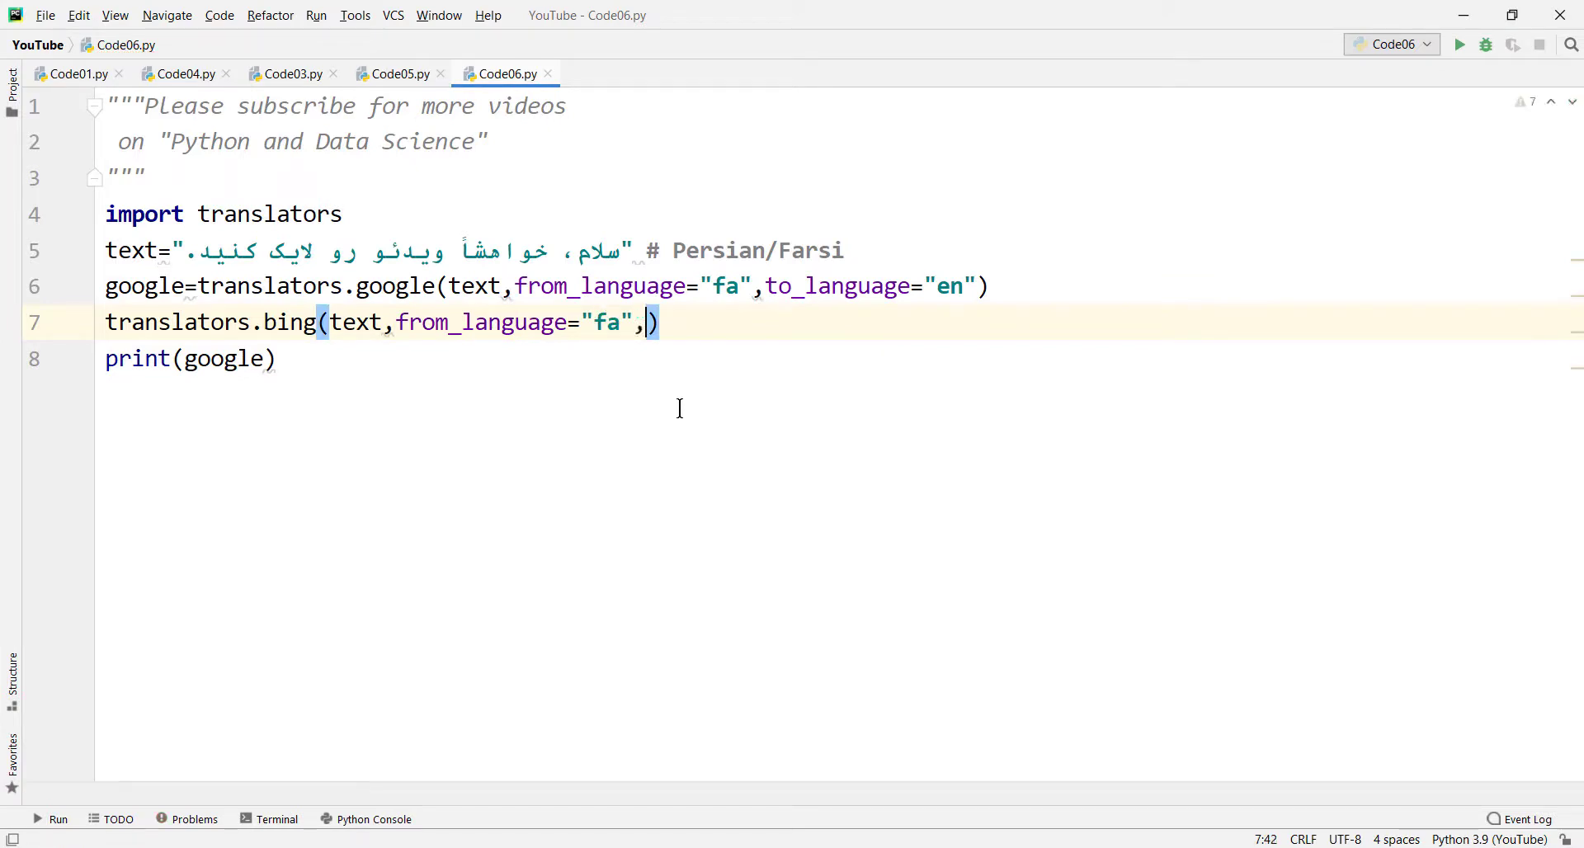
pyautogui.write('to_language="en')
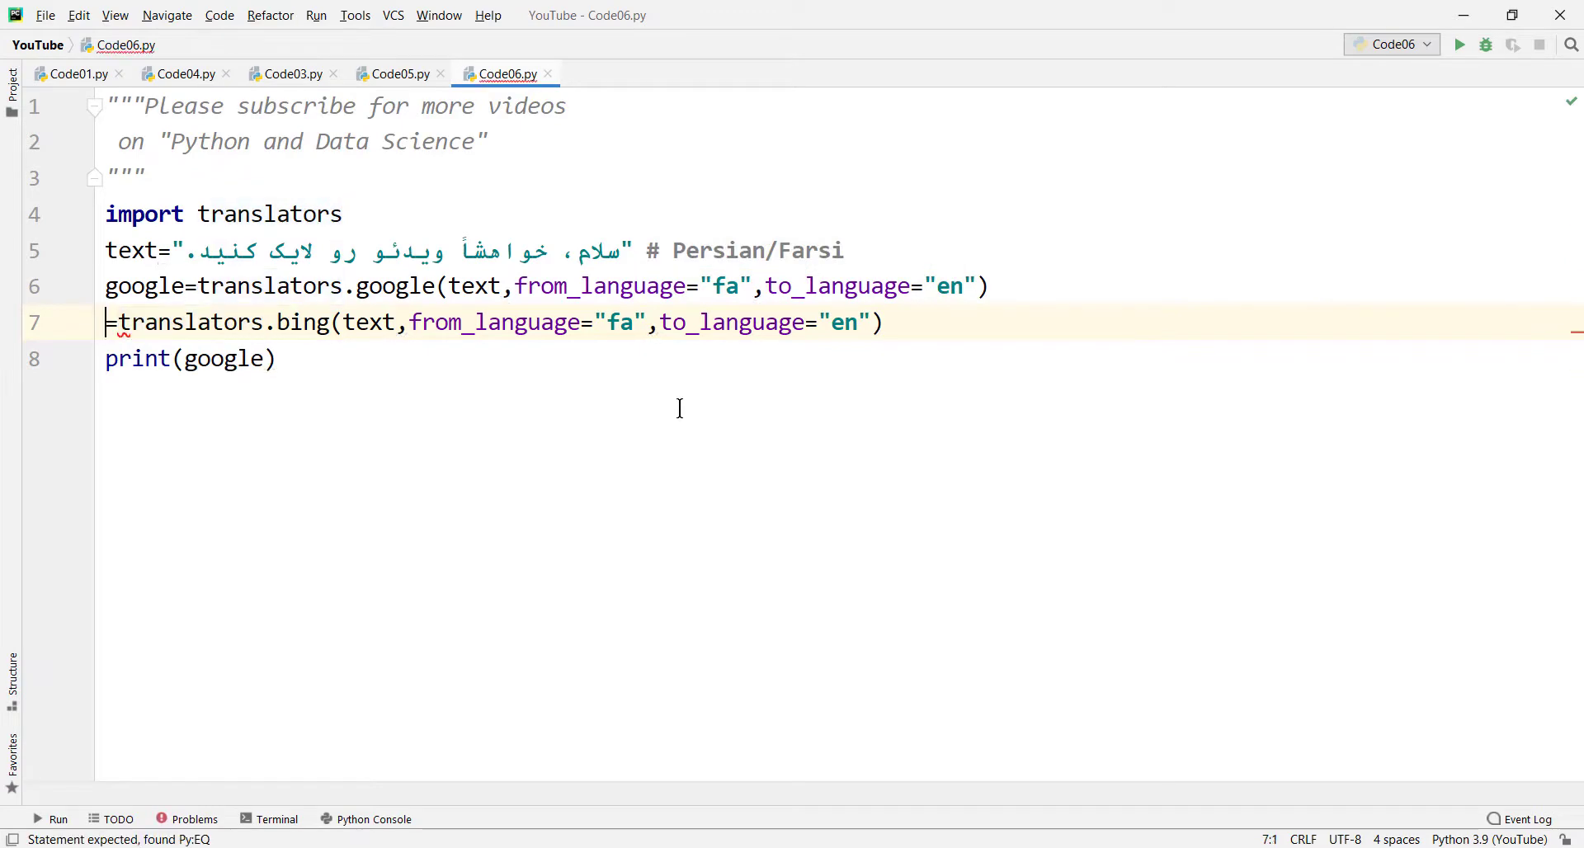
# Step: Assign the call to bing, add print(bing) and run the script with both translators
pyautogui.write('bing')
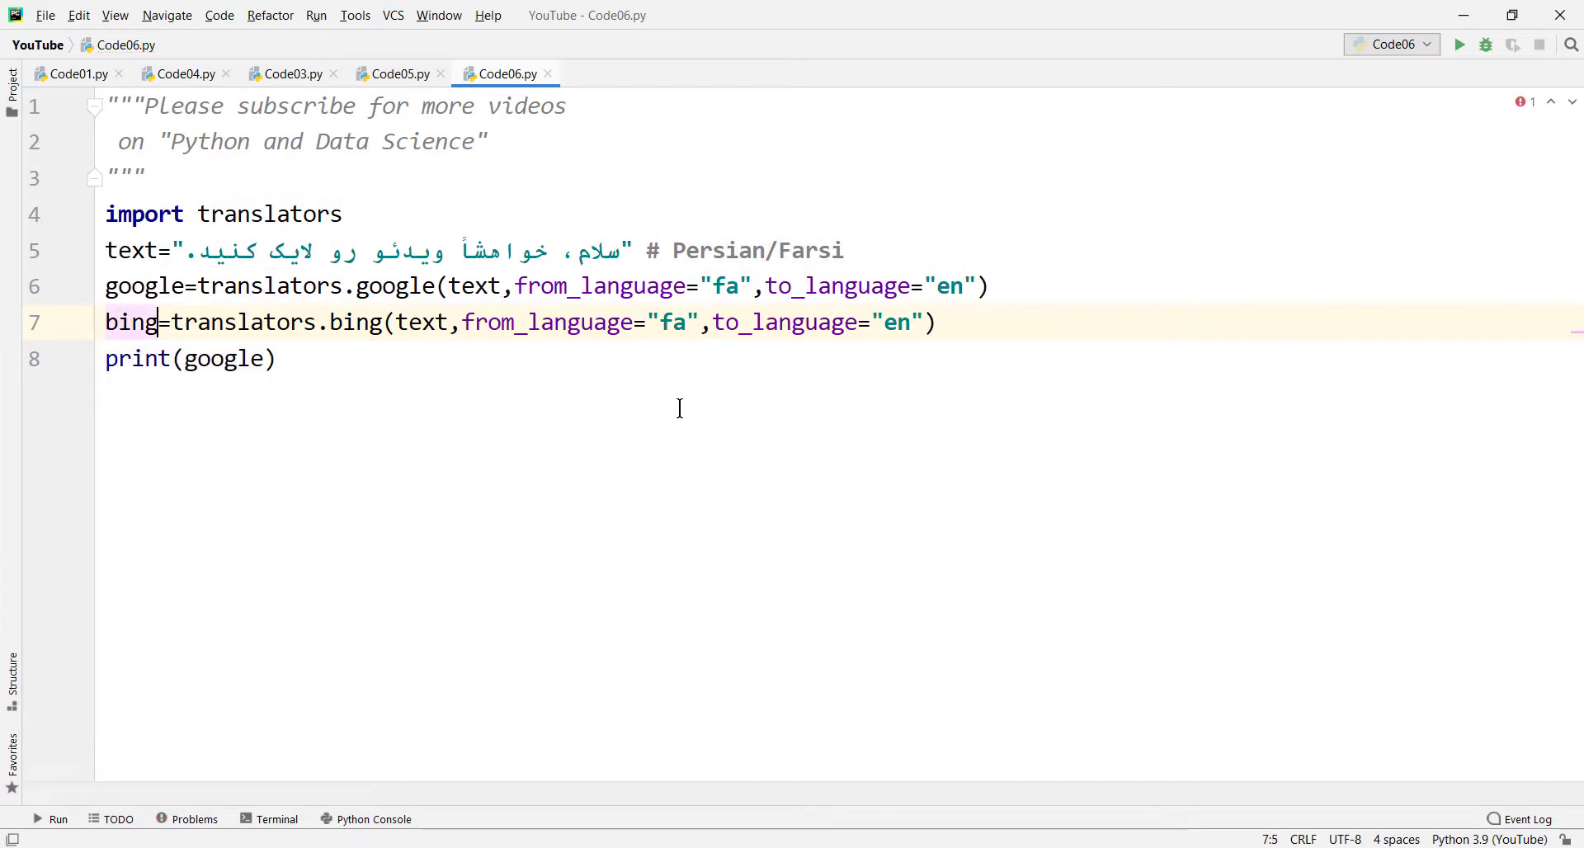
pyautogui.write('print(bi')
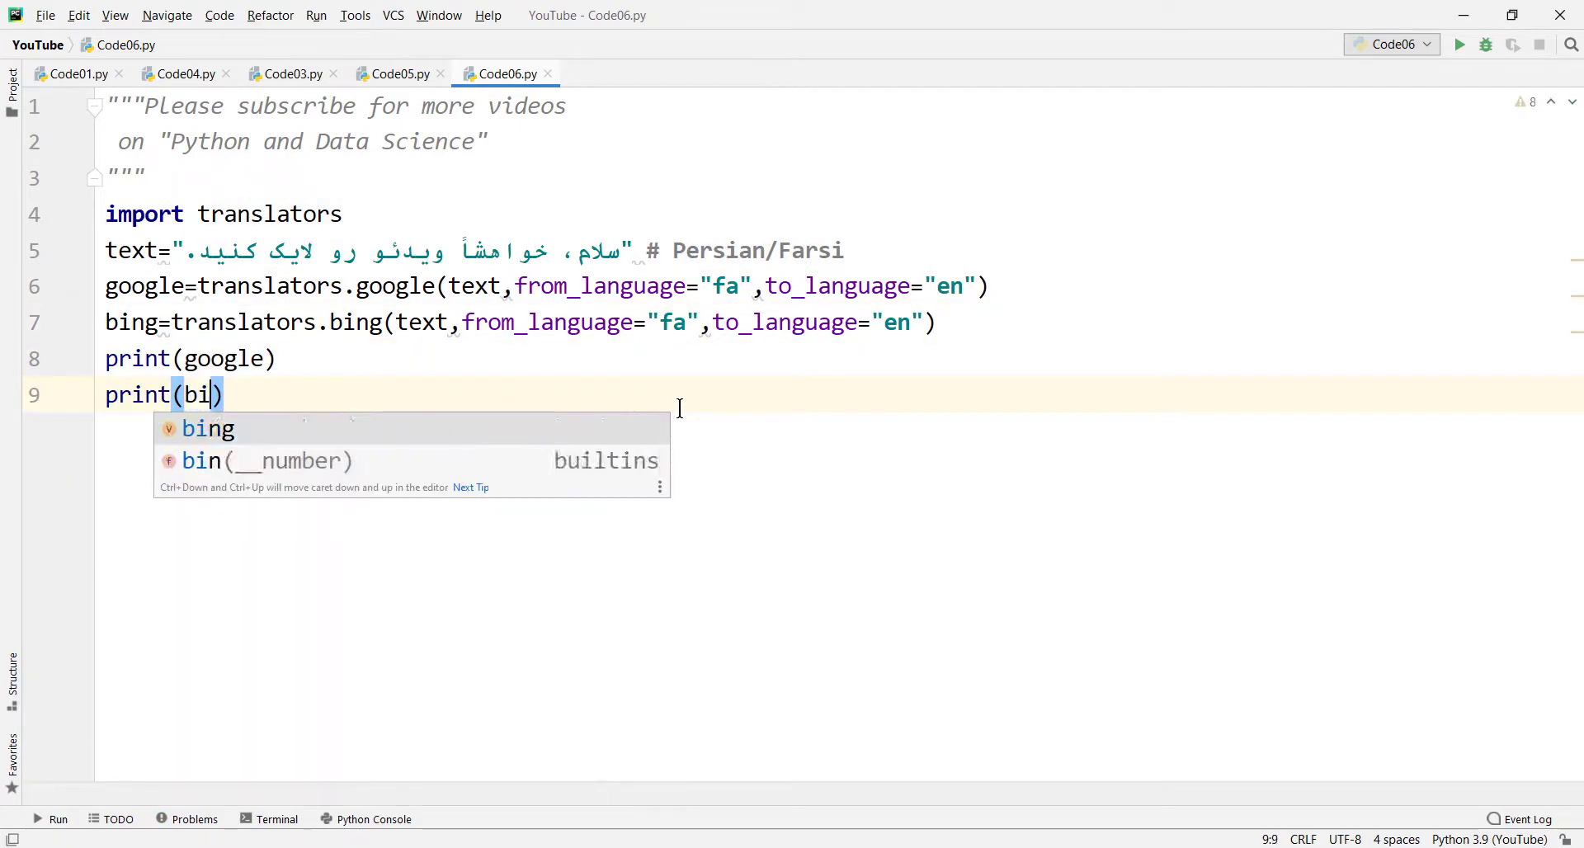
pyautogui.press('Tab')
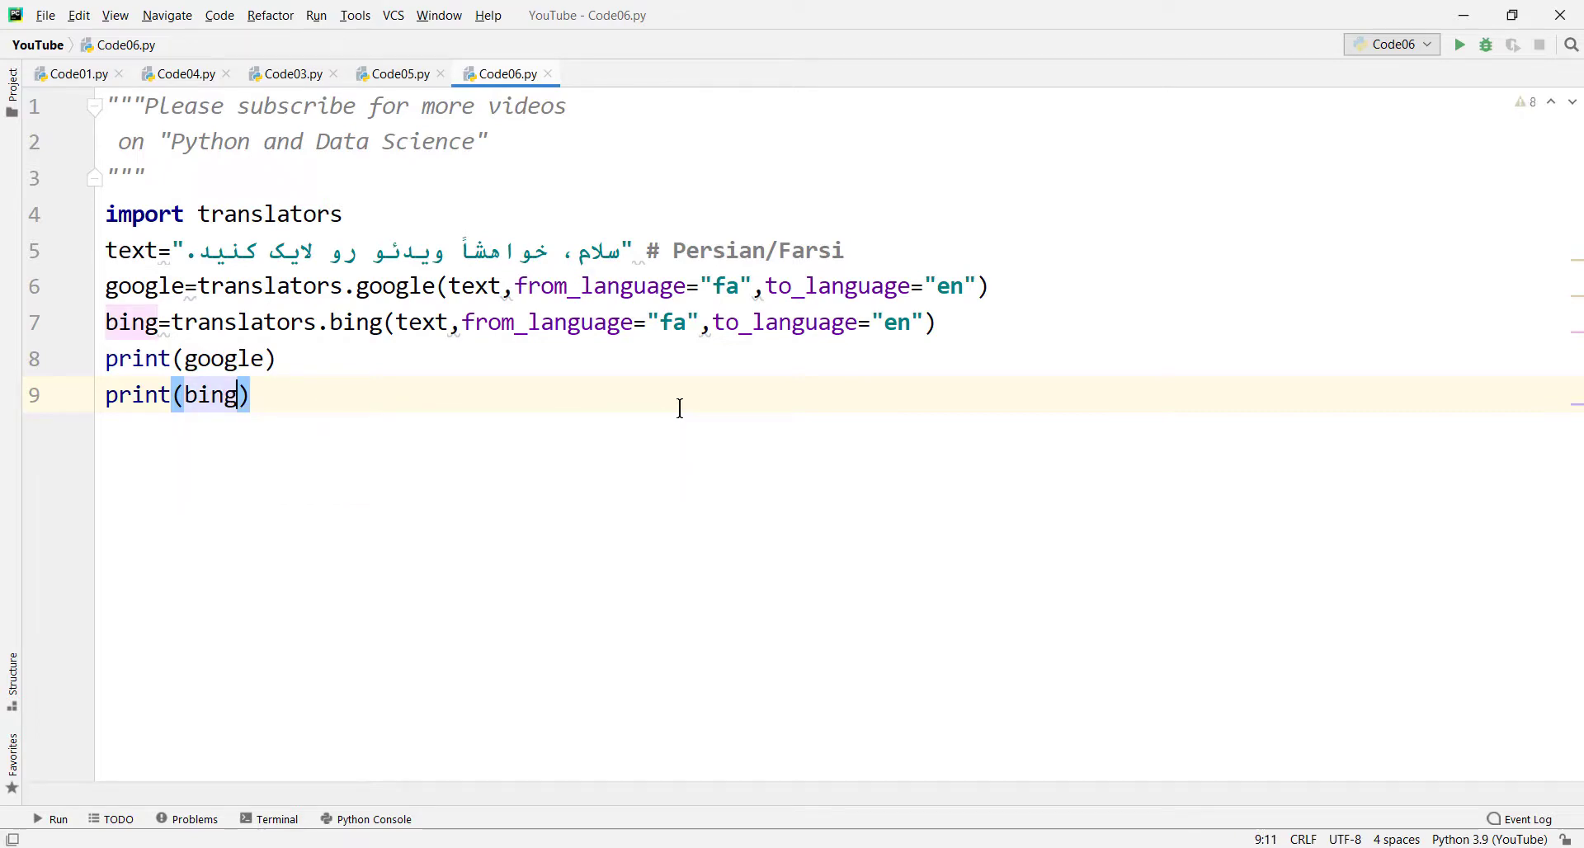
pyautogui.click(1459, 44)
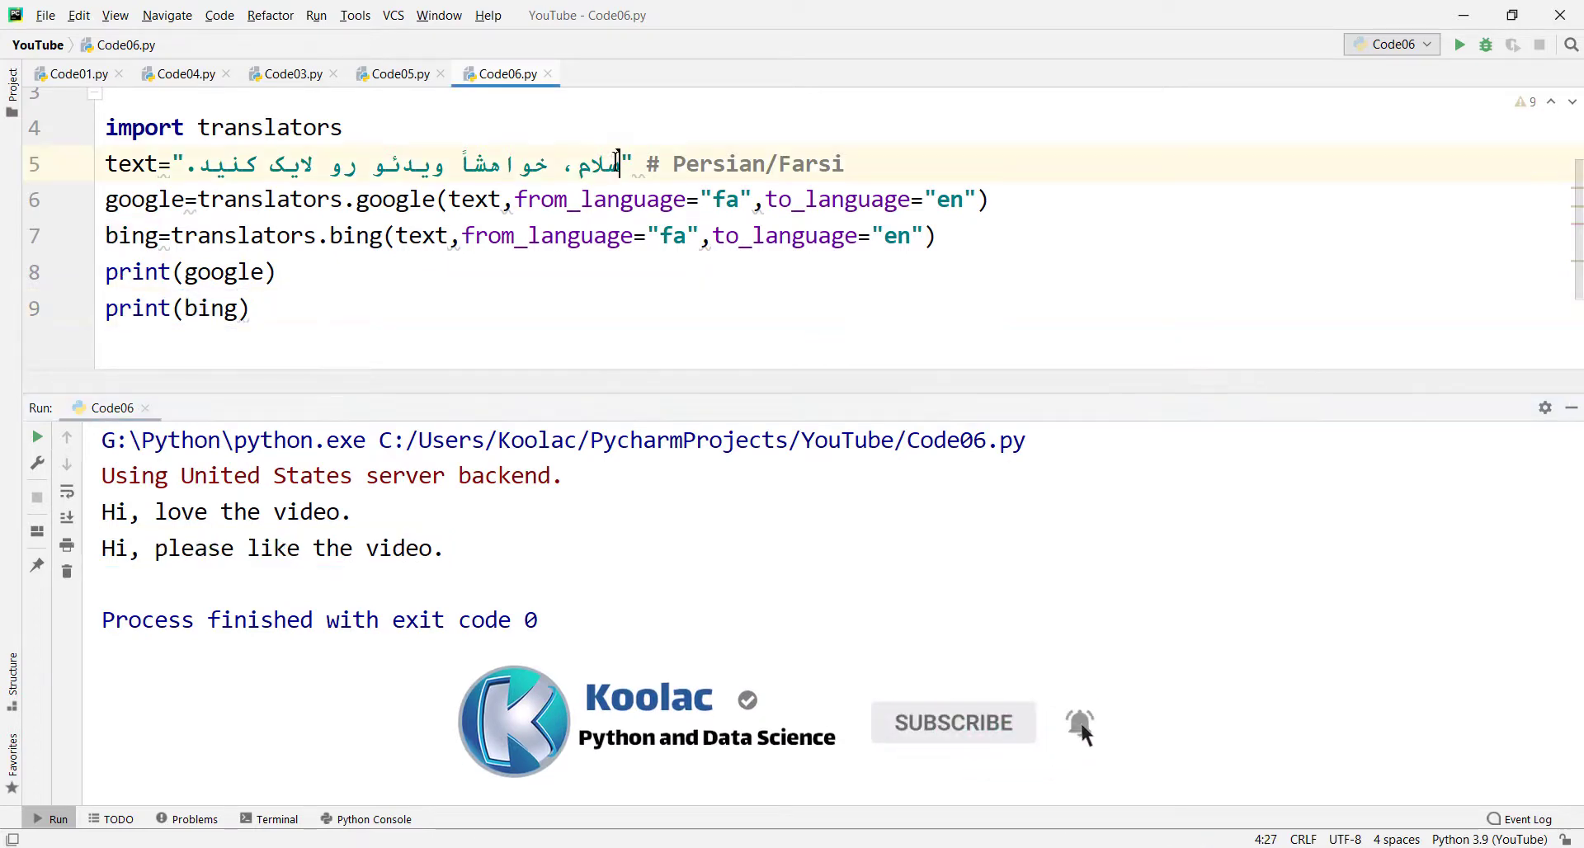
# Step: Select the Farsi sentence inside the text string on line 5
pyautogui.moveTo(622, 163); pyautogui.dragTo(186, 163)
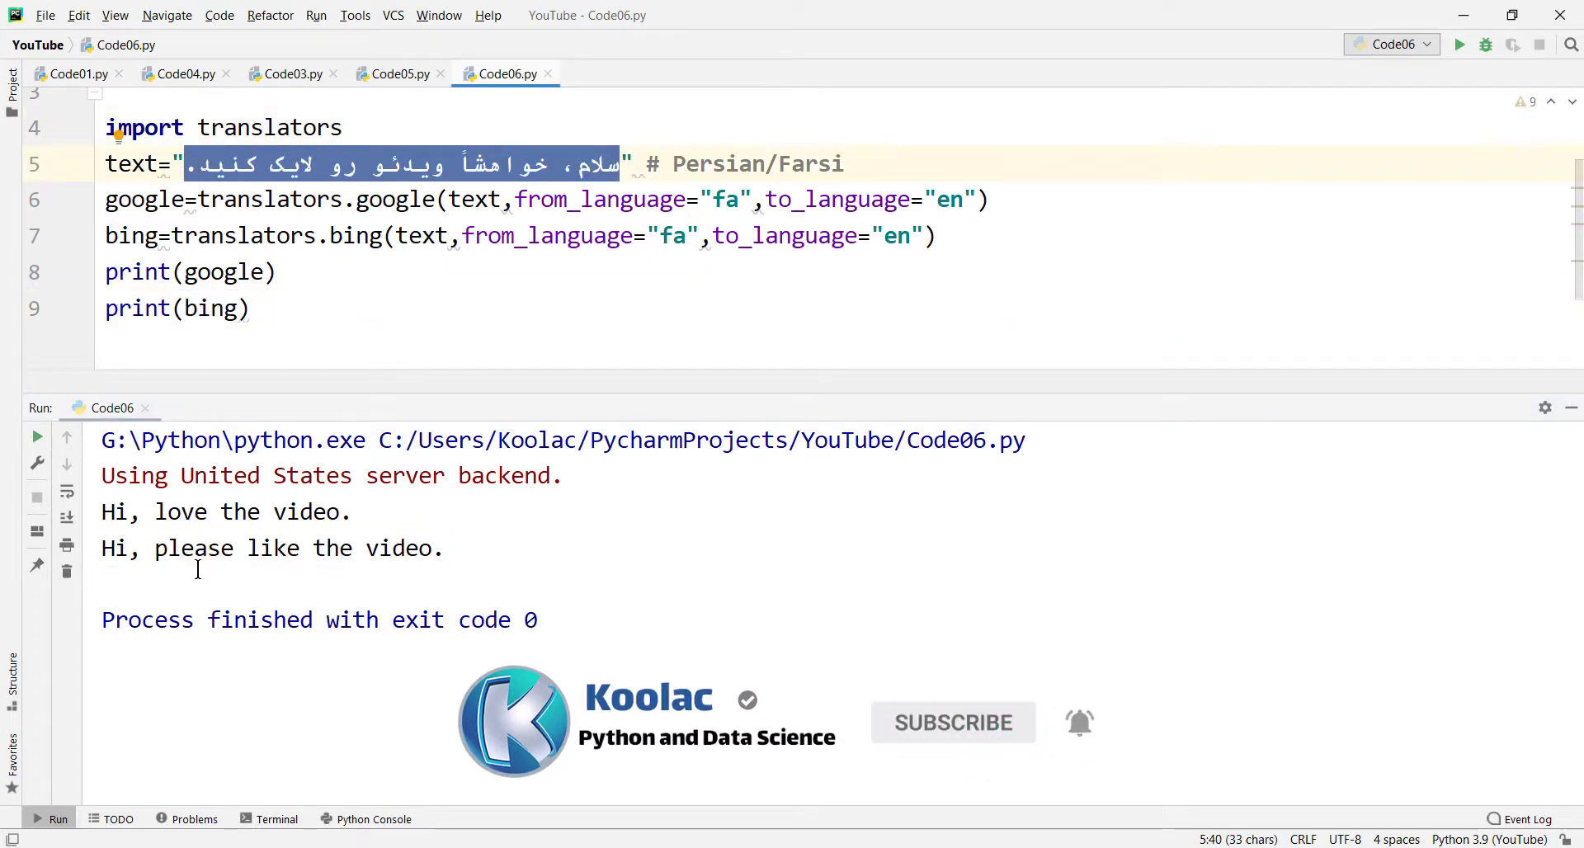
pyautogui.write('translators/')
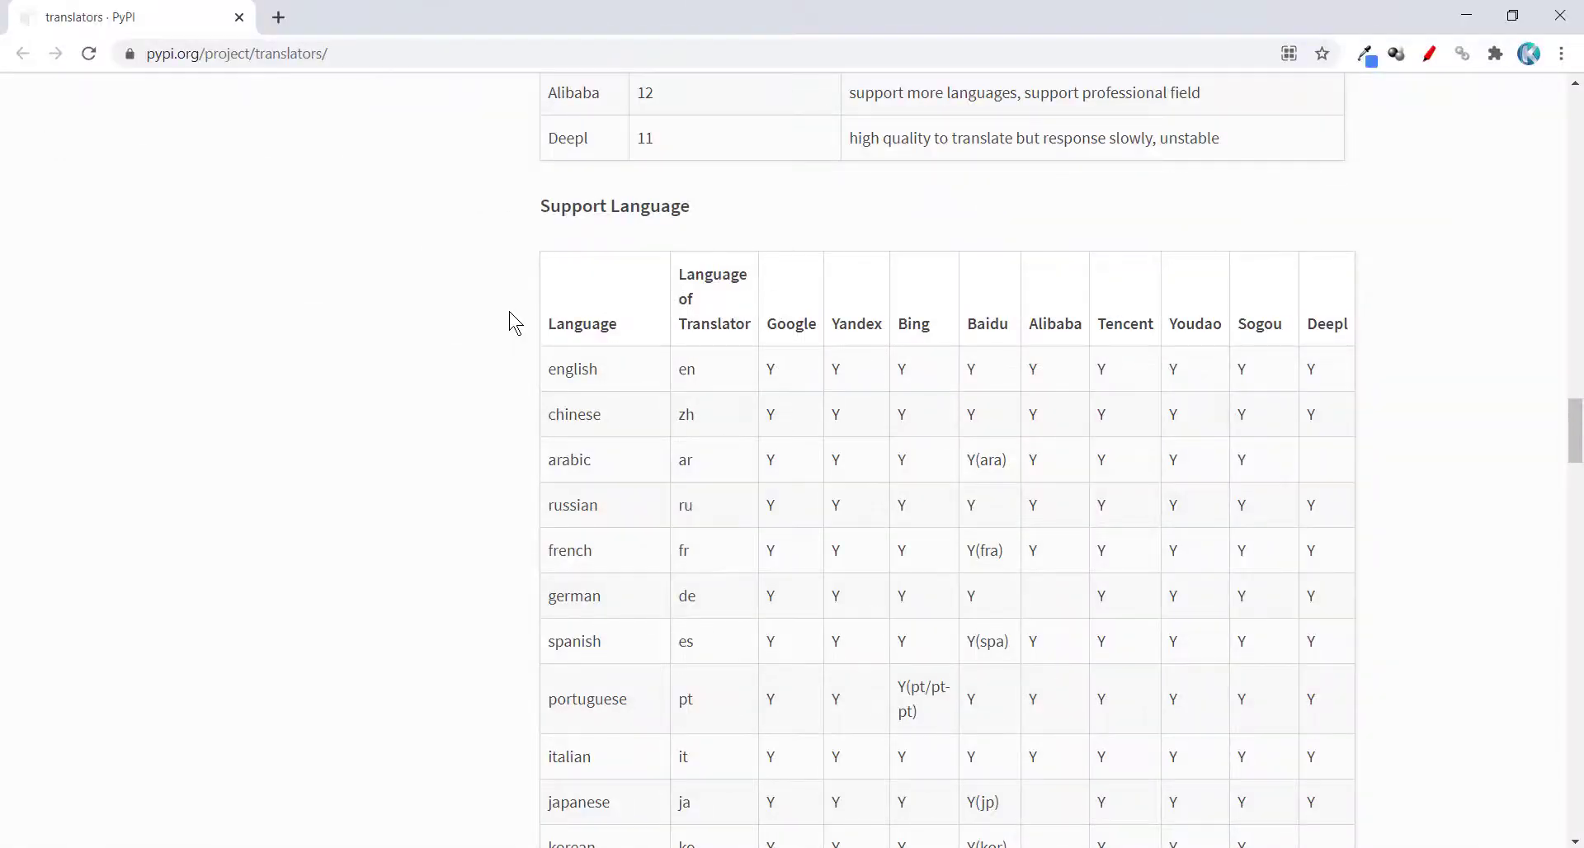
# Step: Scroll the PyPI page to the persian/farsi row of the Support Language table
pyautogui.scroll(-3)
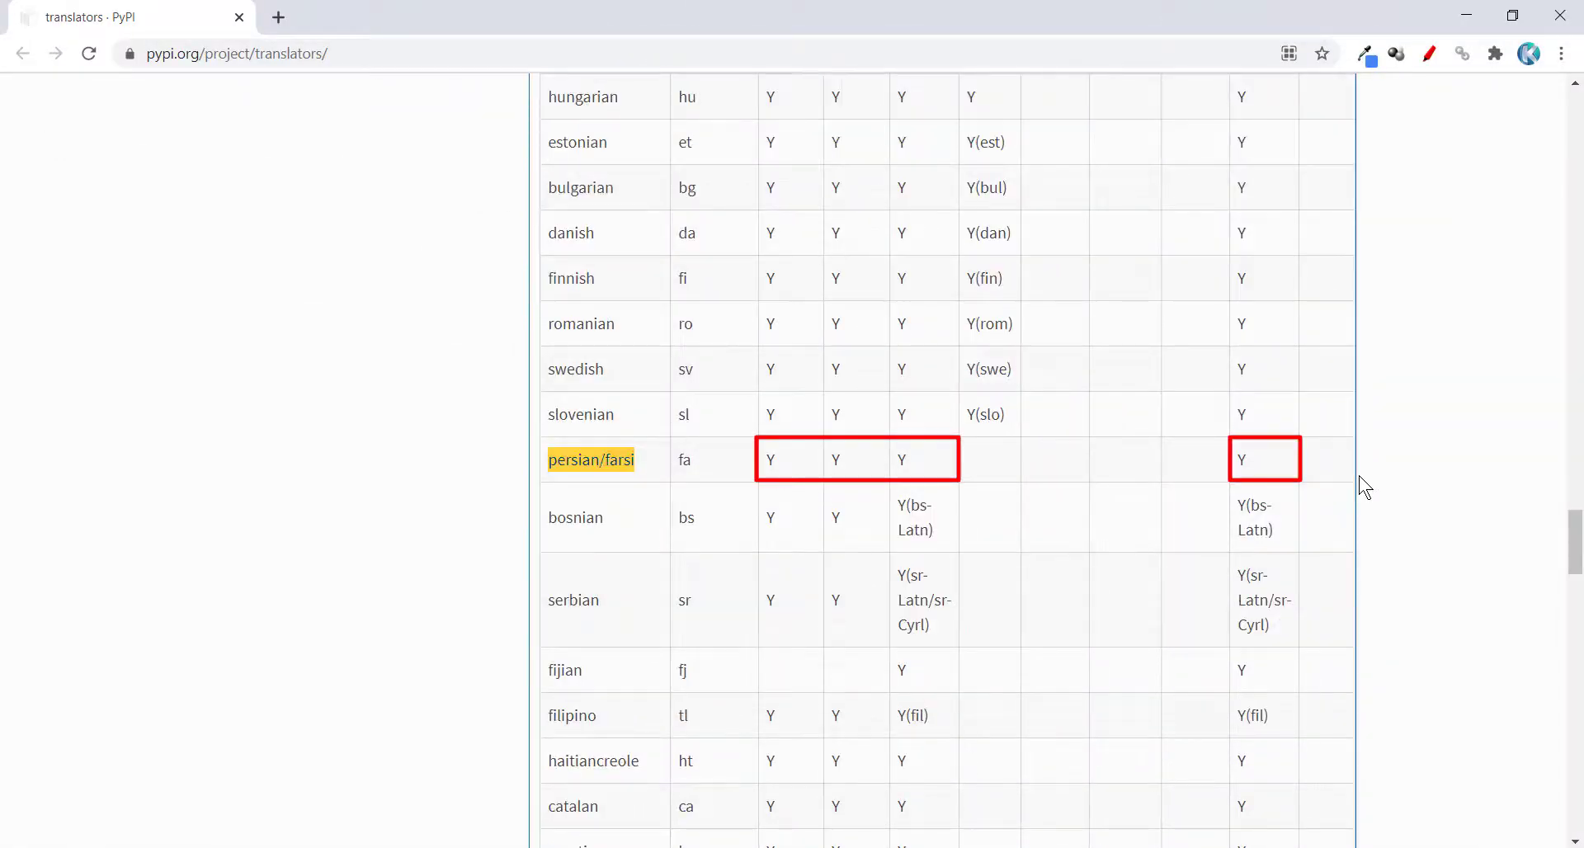